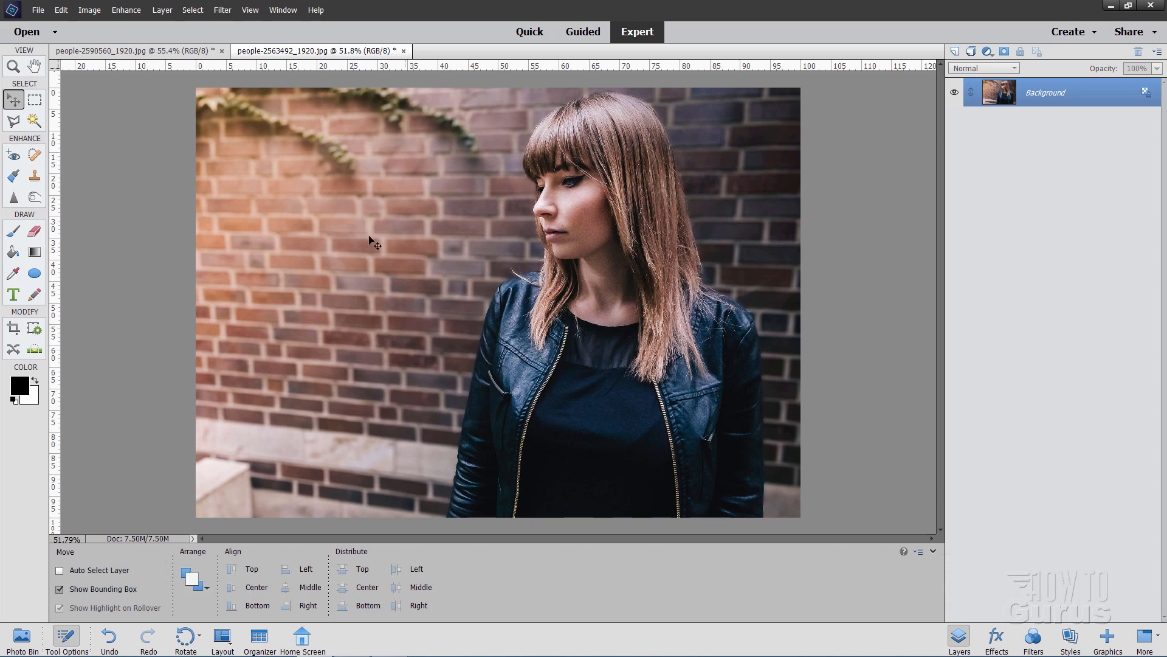
{"action": "mouse_move", "coordinate": [234, 27]}
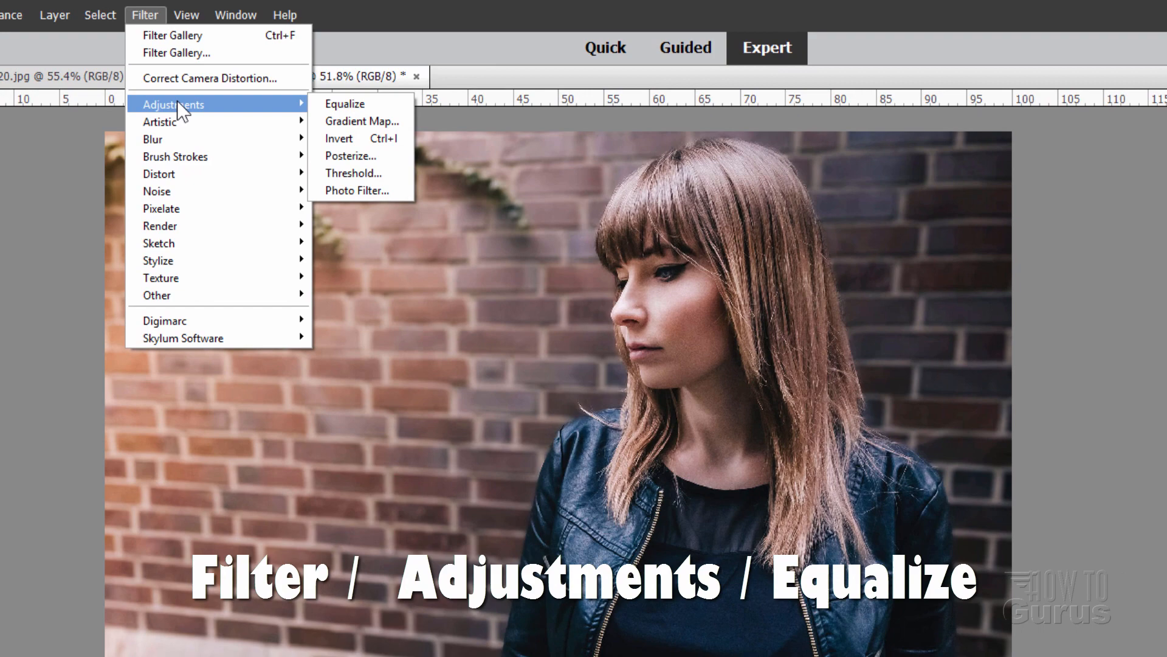
Equalize the brick-wall portrait for brighter, higher-contrast tones.
{"action": "left_click", "coordinate": [343, 103]}
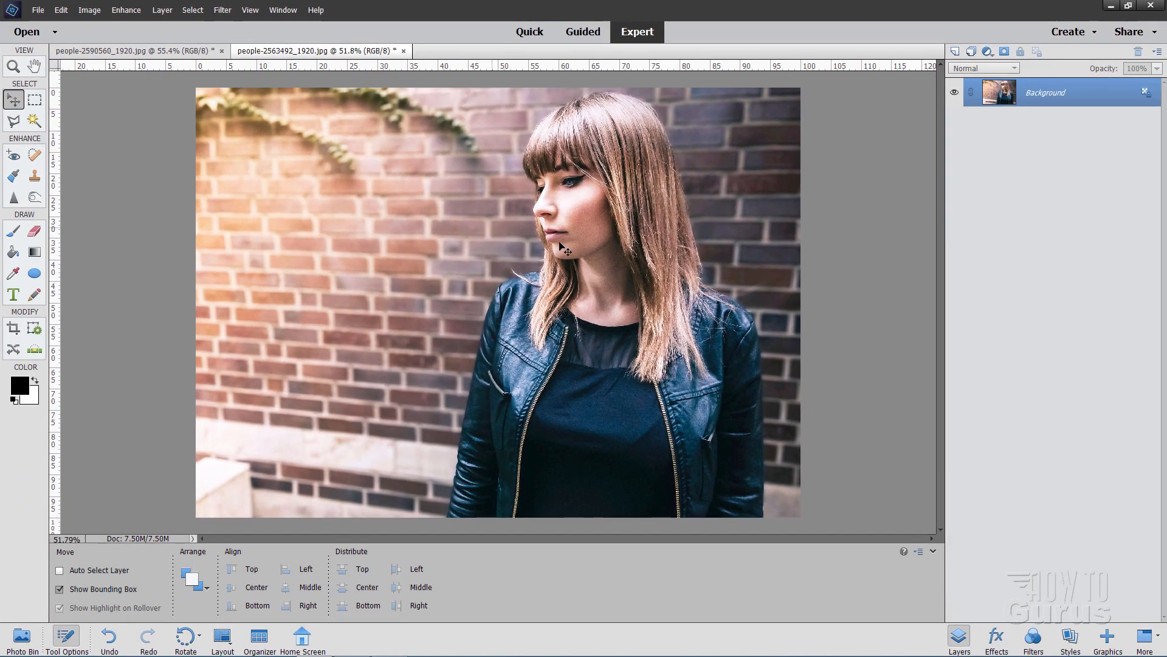
{"action": "mouse_move", "coordinate": [358, 289]}
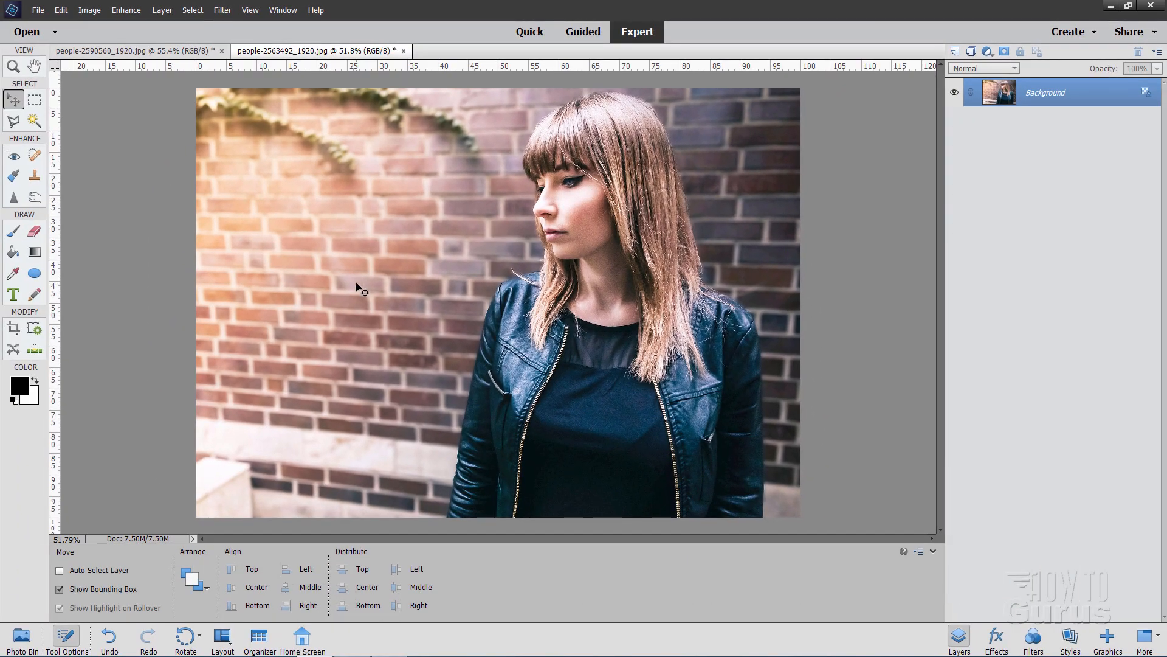
{"action": "mouse_move", "coordinate": [430, 177]}
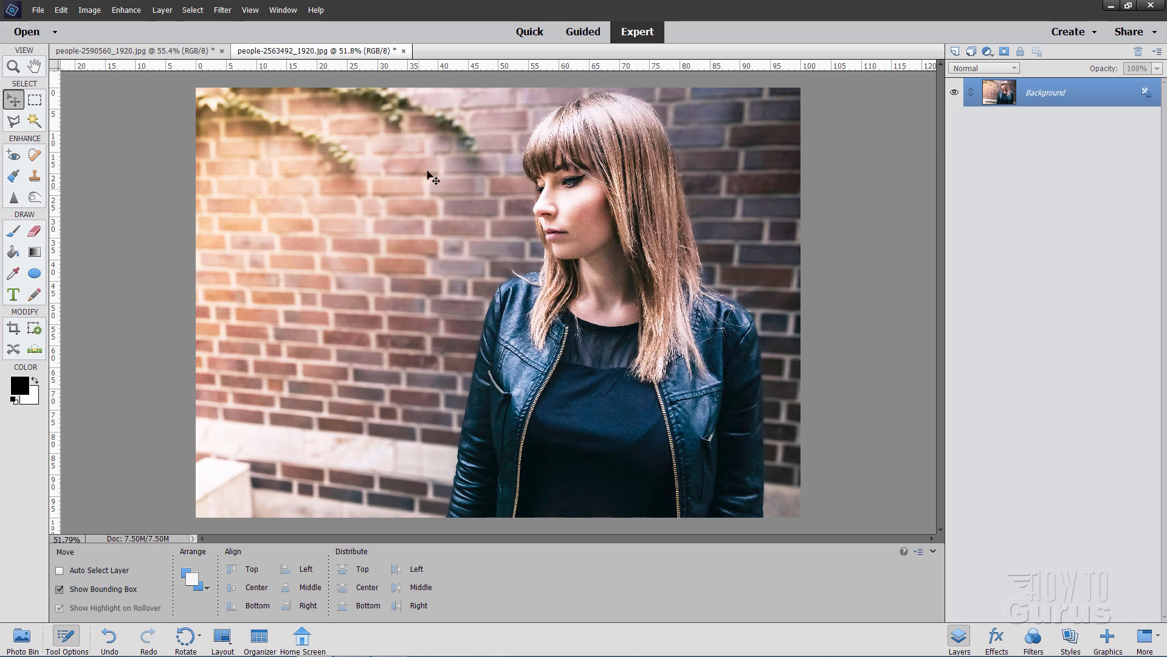
Close the brick-wall photo and preview an Artistic Dry Brush effect on the glasses portrait.
{"action": "left_click", "coordinate": [404, 51]}
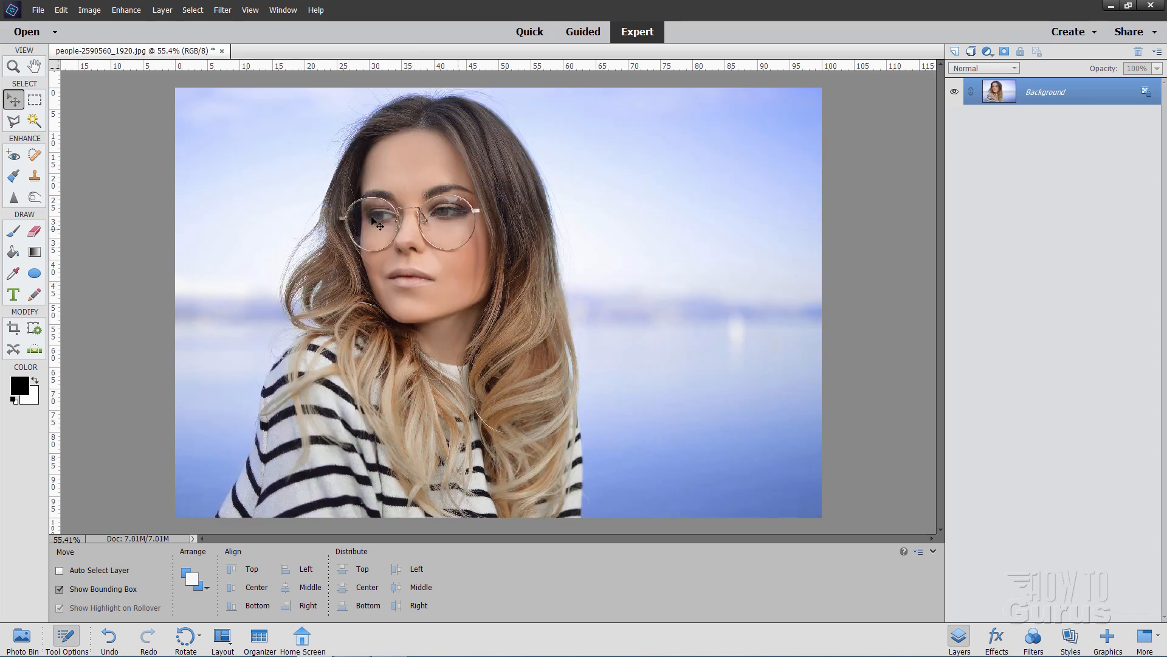
{"action": "mouse_move", "coordinate": [147, 201]}
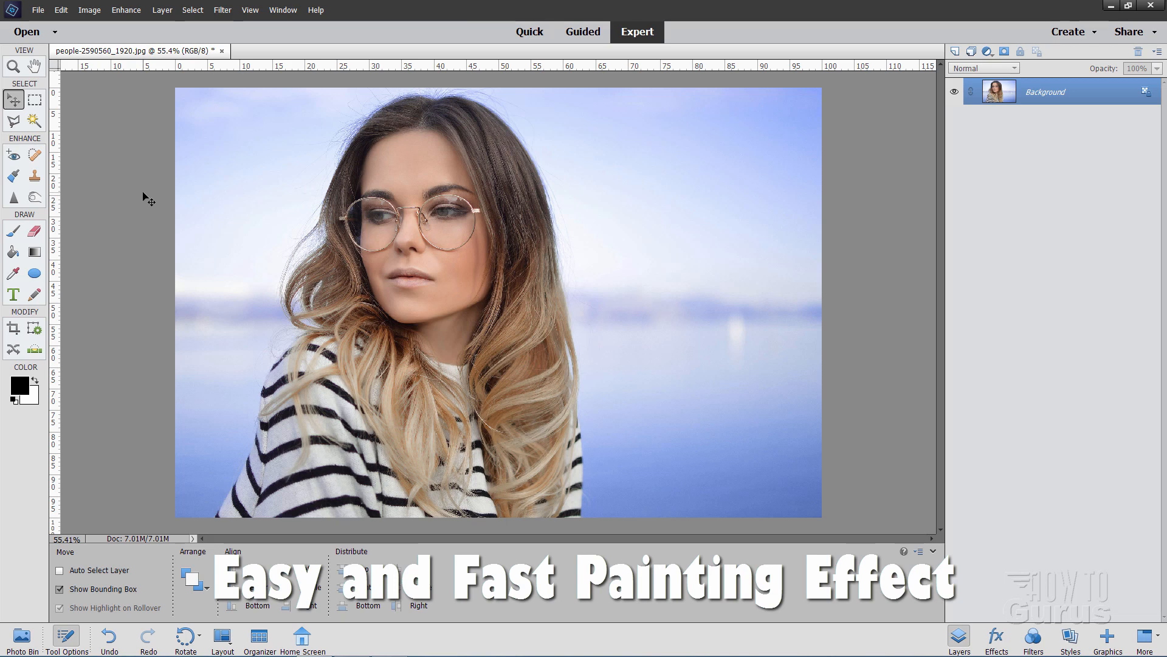
{"action": "left_click", "coordinate": [221, 10]}
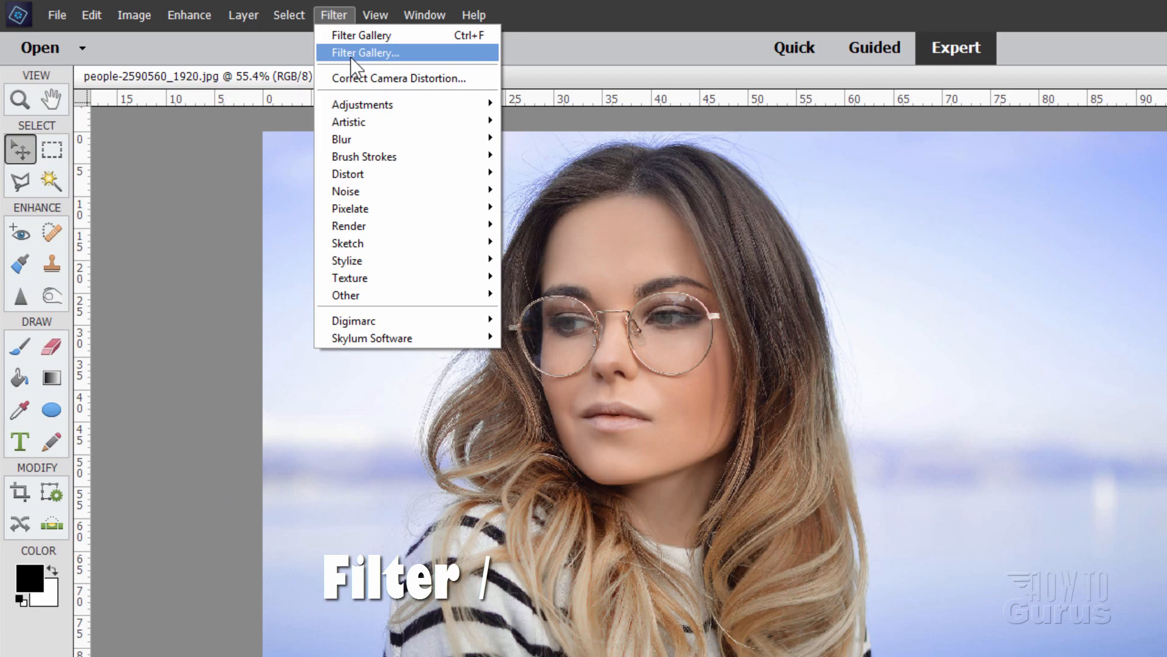
{"action": "left_click", "coordinate": [365, 52]}
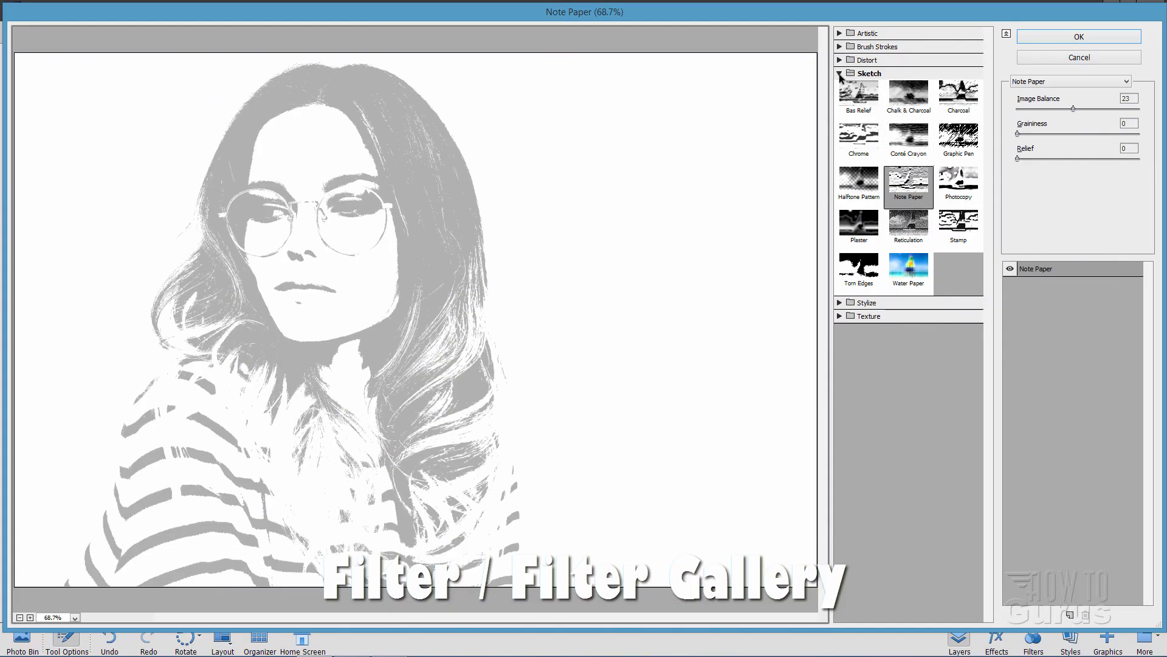
{"action": "left_click", "coordinate": [868, 33]}
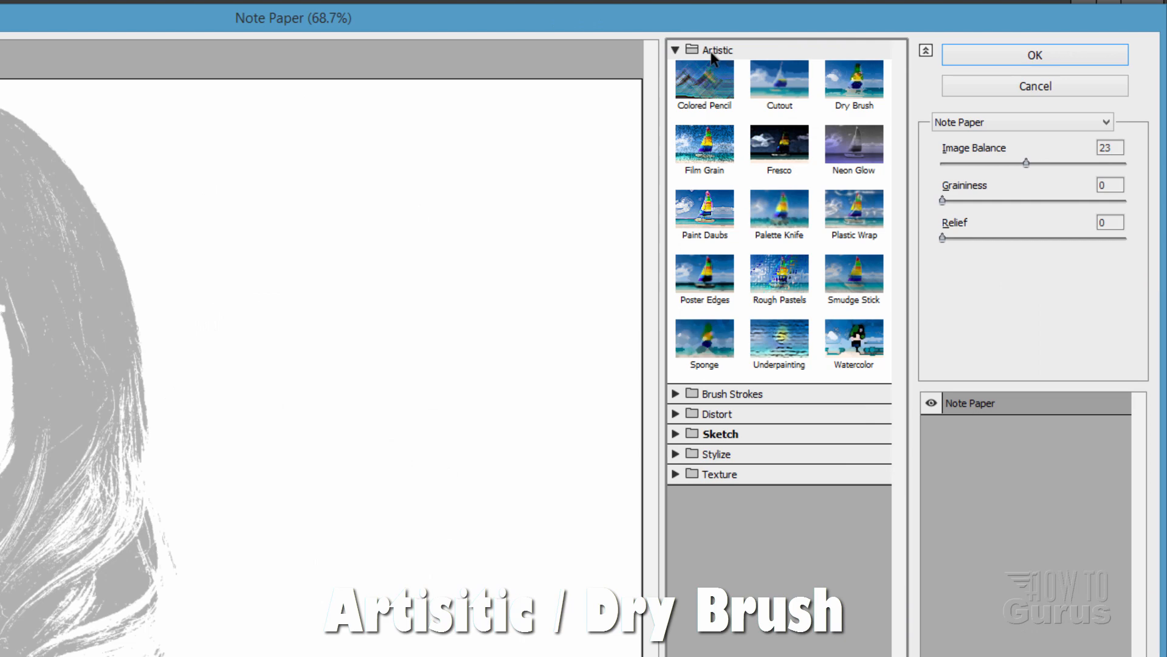
{"action": "left_click", "coordinate": [854, 81]}
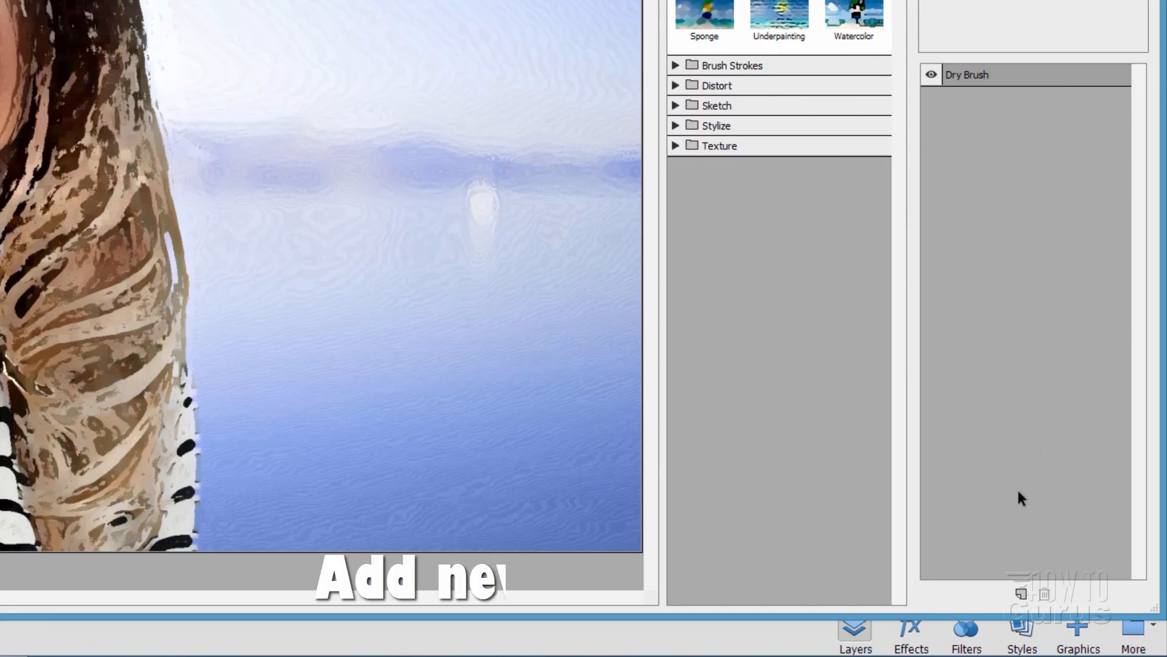
Stack a second effect layer using Texturizer with Canvas texture above Dry Brush.
{"action": "left_click", "coordinate": [1021, 594]}
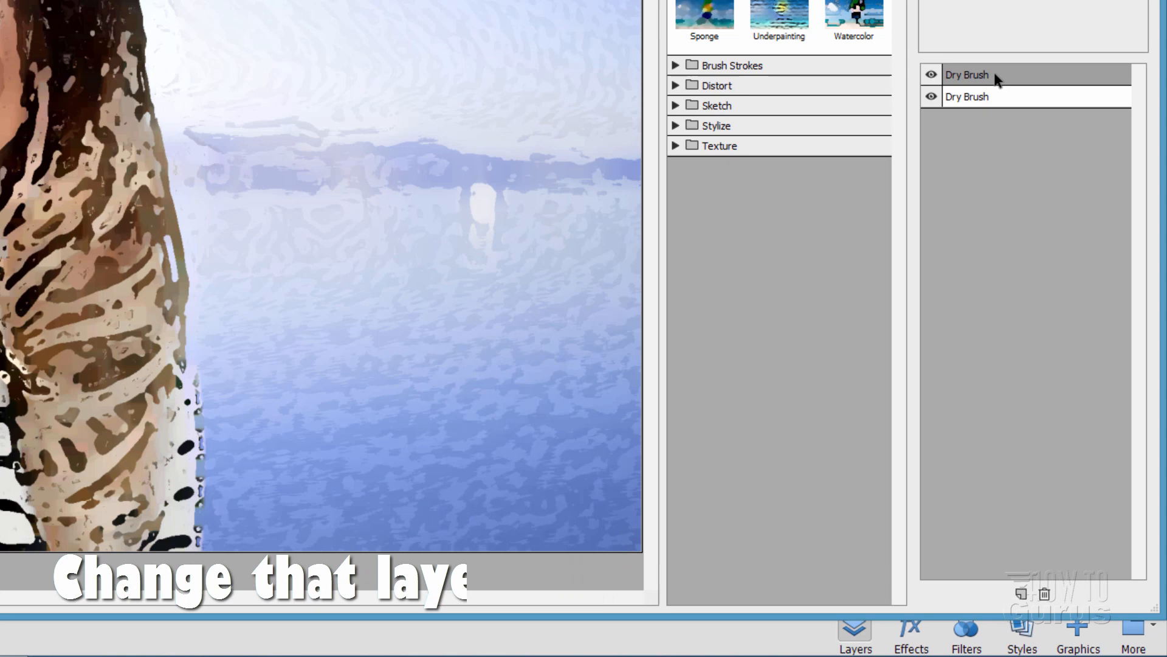
{"action": "left_click", "coordinate": [718, 144]}
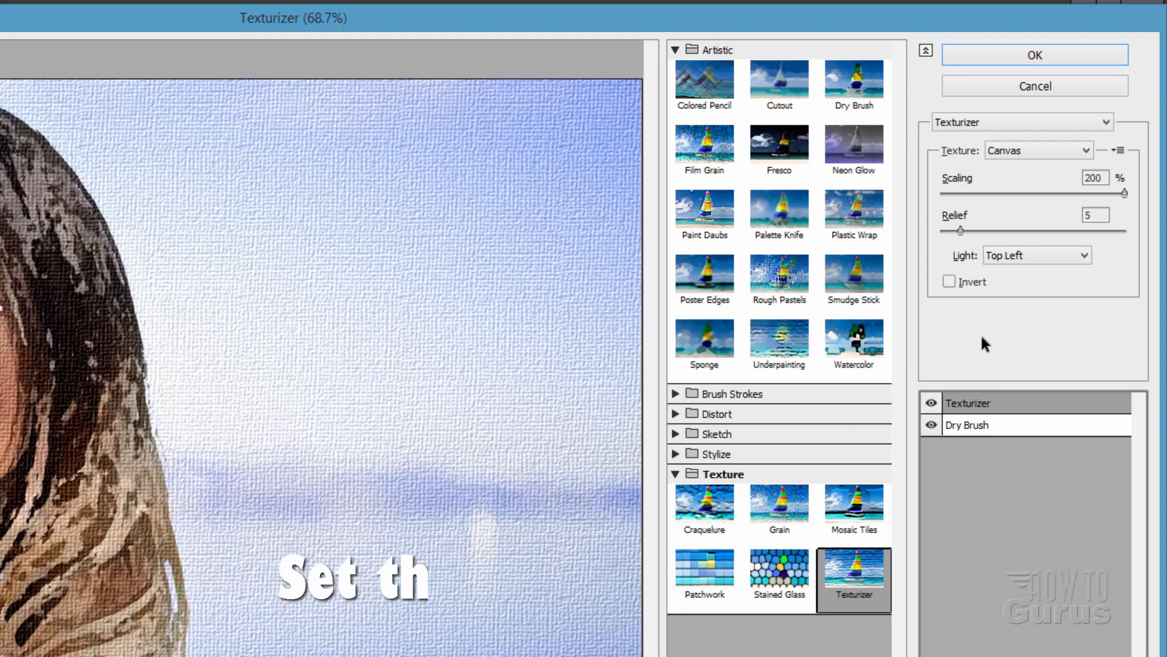
{"action": "left_click", "coordinate": [1036, 149]}
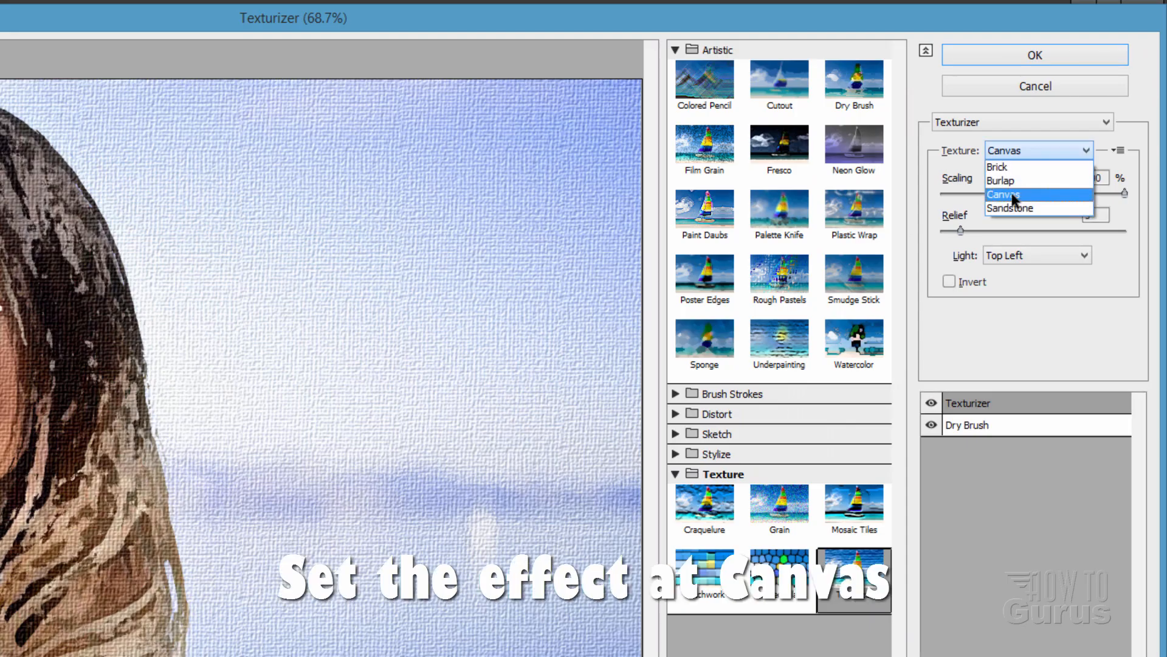
{"action": "left_click", "coordinate": [1013, 193]}
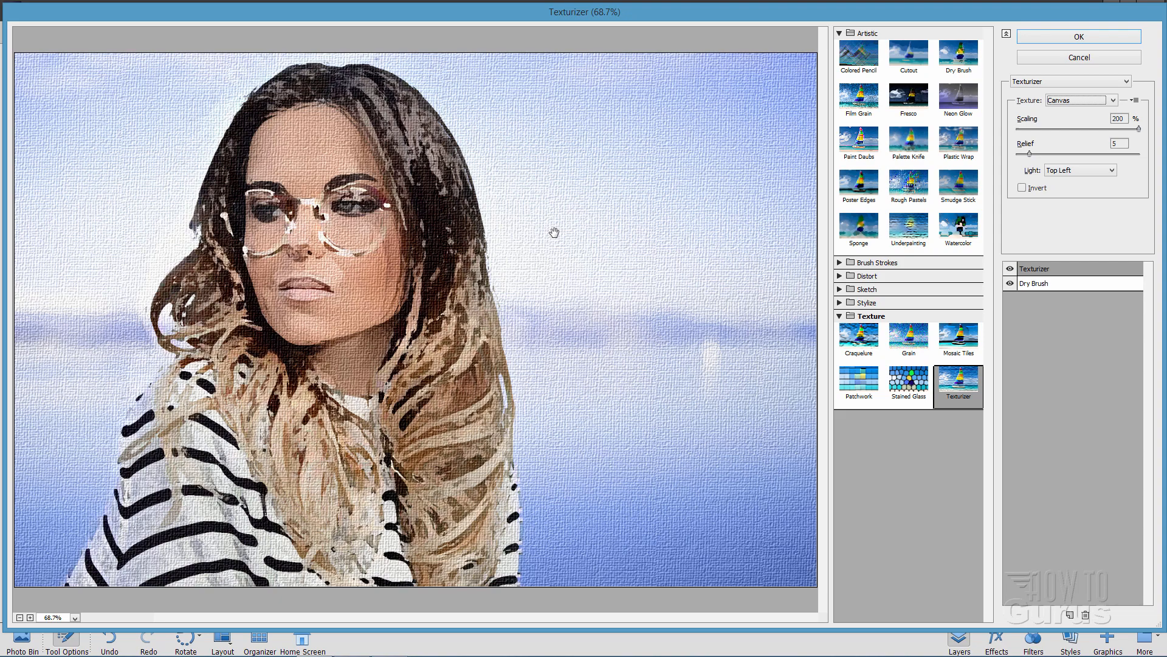
{"action": "mouse_move", "coordinate": [629, 377]}
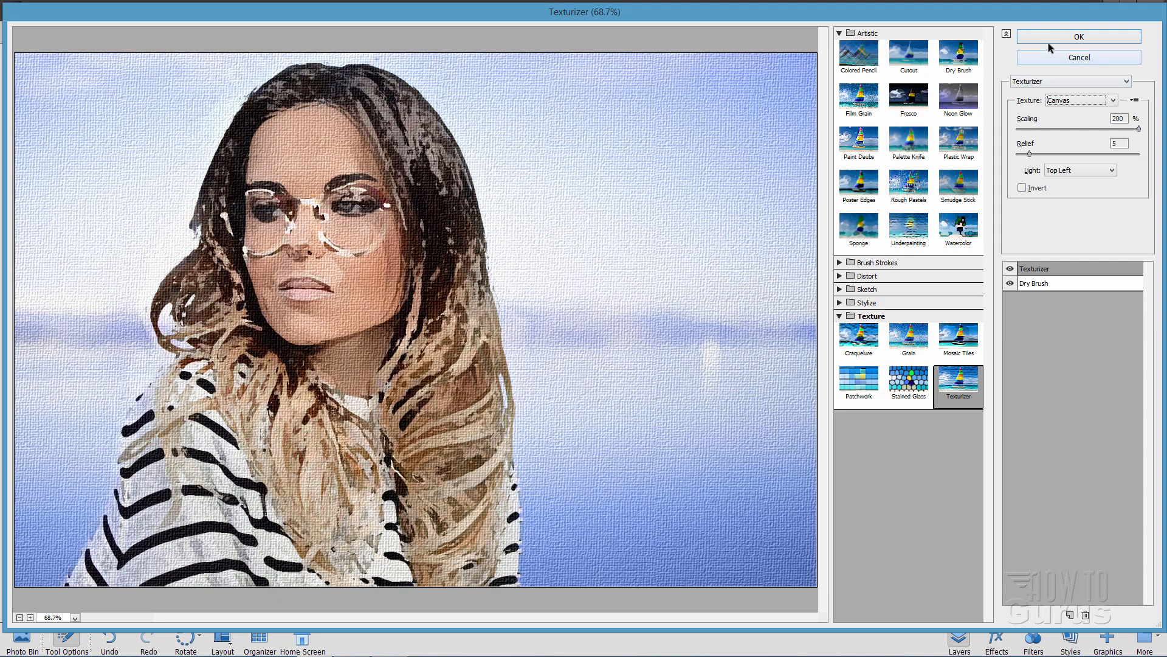
Apply the Dry Brush and Canvas effects, then undo back to the original portrait.
{"action": "left_click", "coordinate": [1079, 37]}
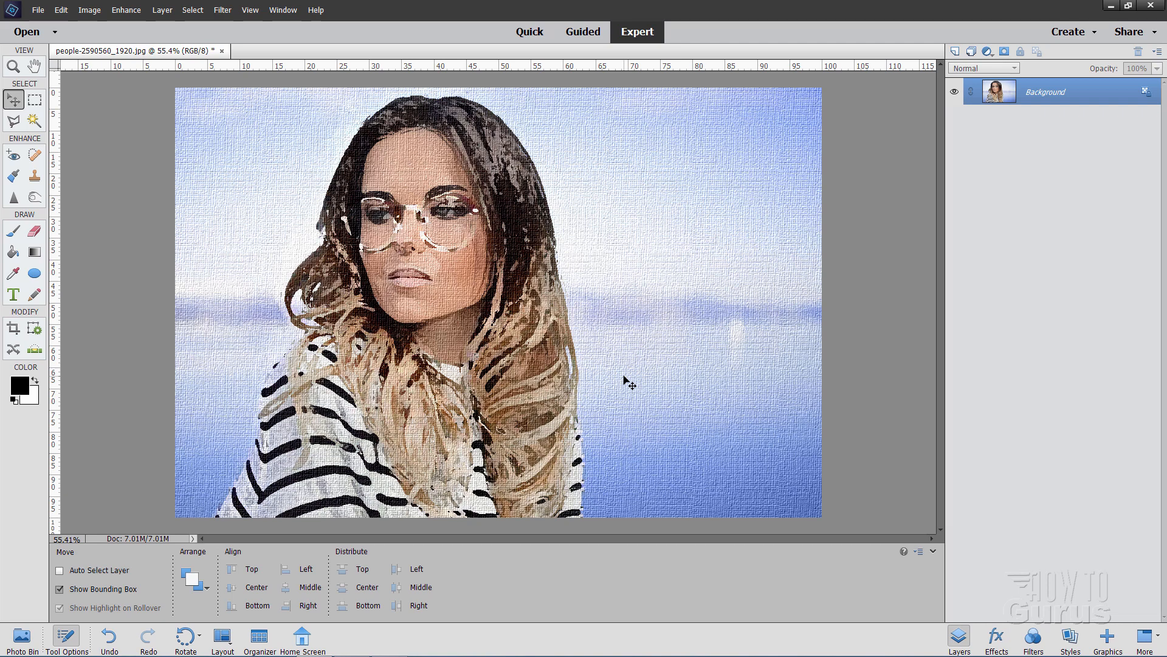
{"action": "key", "text": "ctrl+z"}
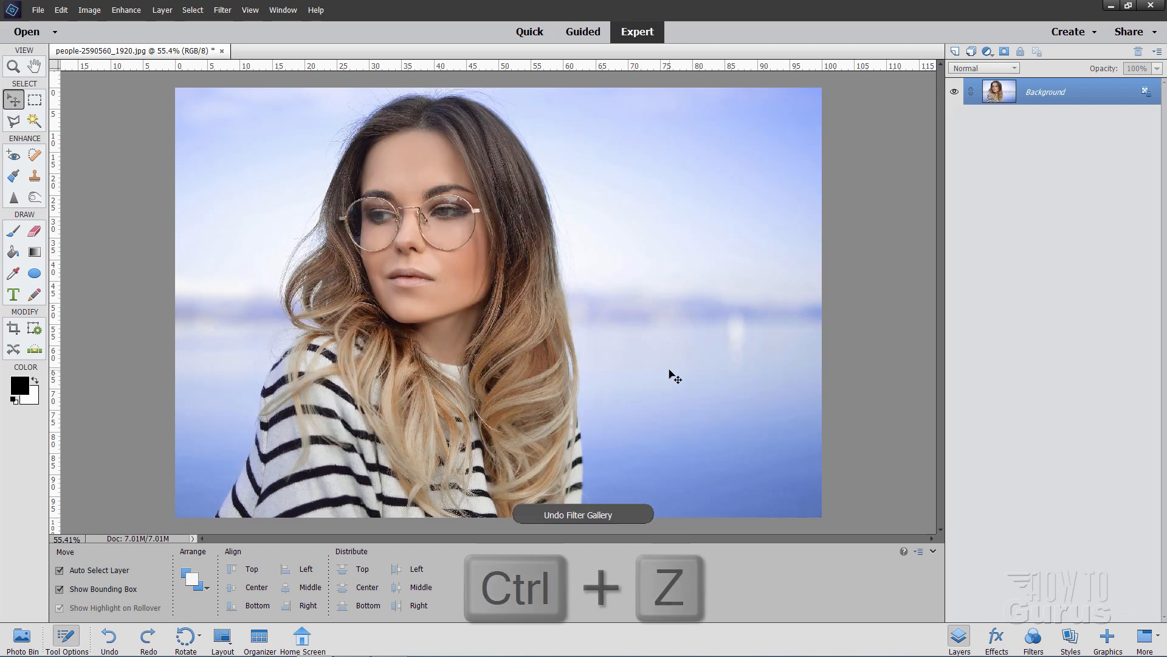
{"action": "key", "text": "ctrl+z"}
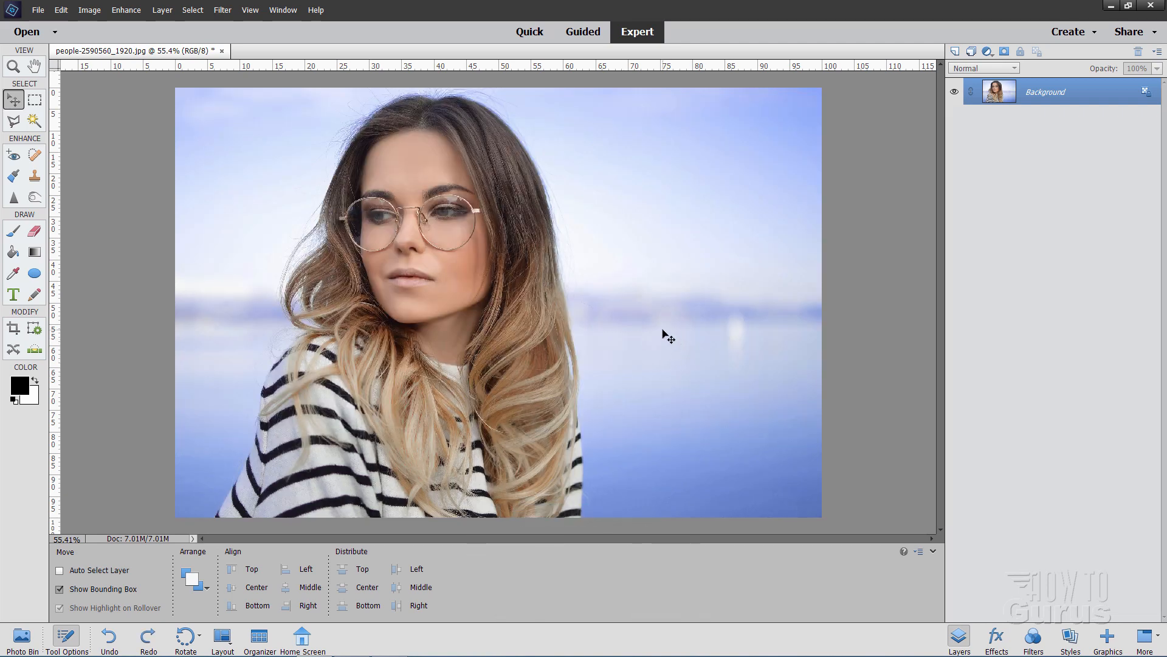
{"action": "mouse_move", "coordinate": [679, 363]}
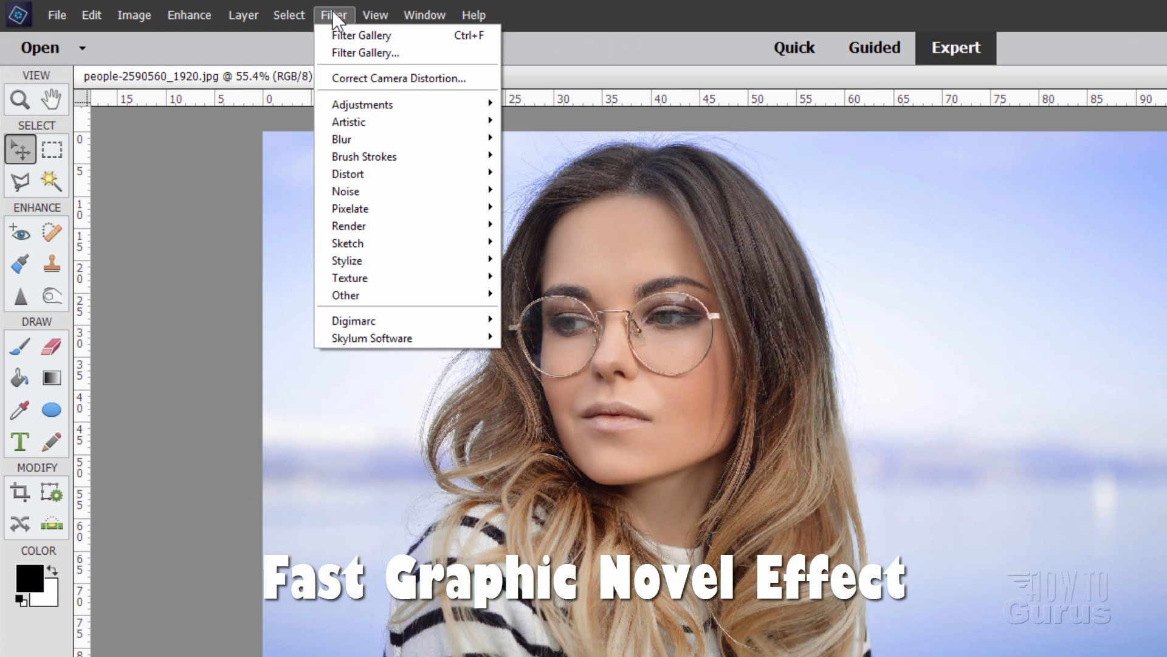
{"action": "mouse_move", "coordinate": [370, 53]}
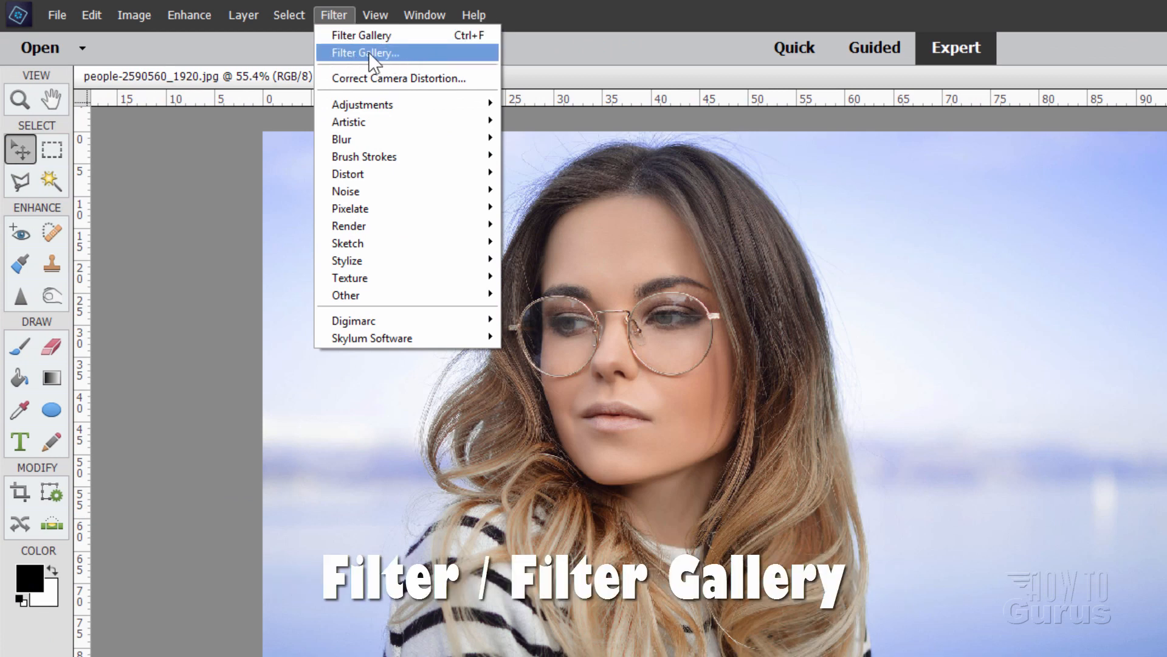
{"action": "mouse_move", "coordinate": [428, 35]}
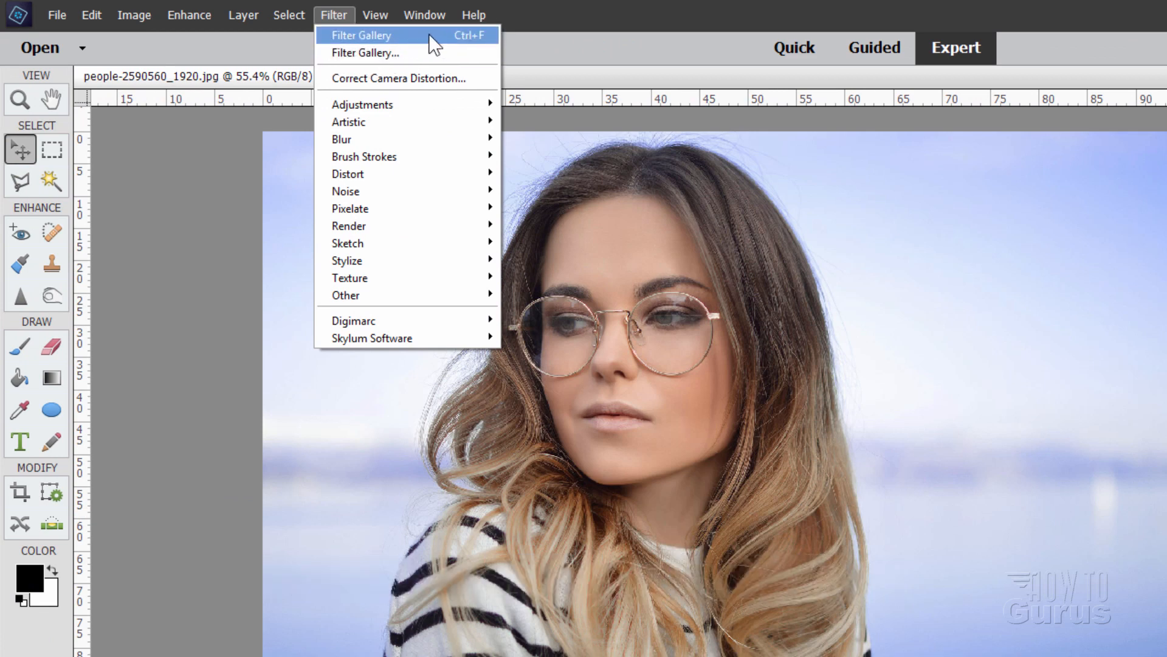
{"action": "mouse_move", "coordinate": [410, 39]}
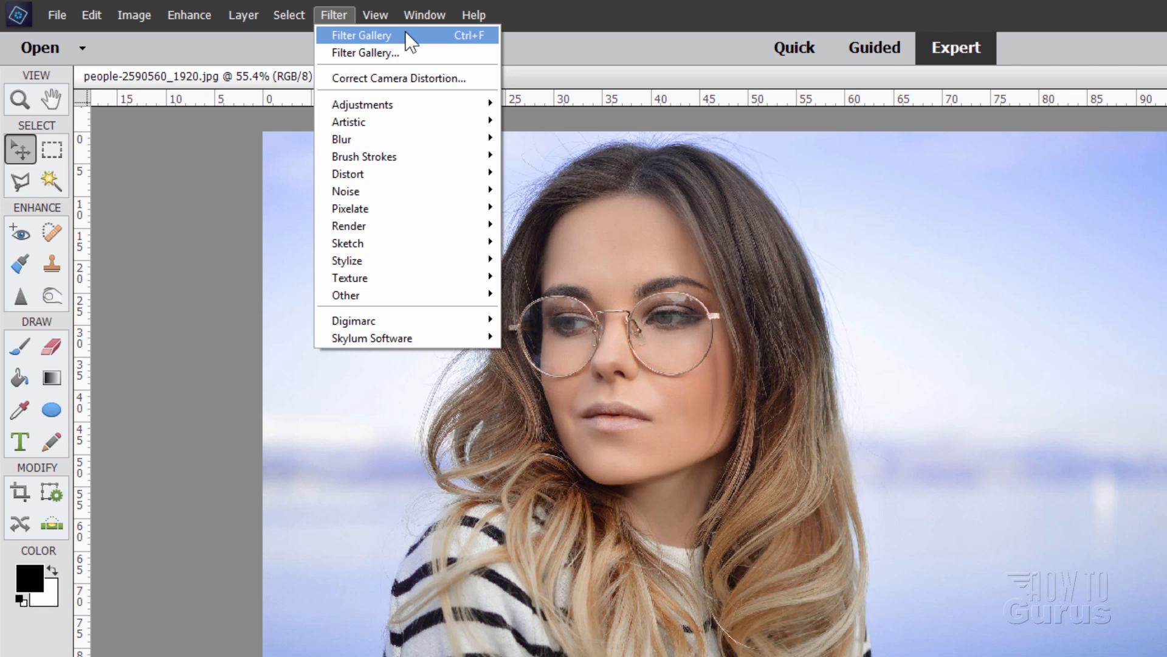
Reopen the Filter Gallery and delete the Texturizer layer, keeping only Dry Brush.
{"action": "left_click", "coordinate": [362, 35]}
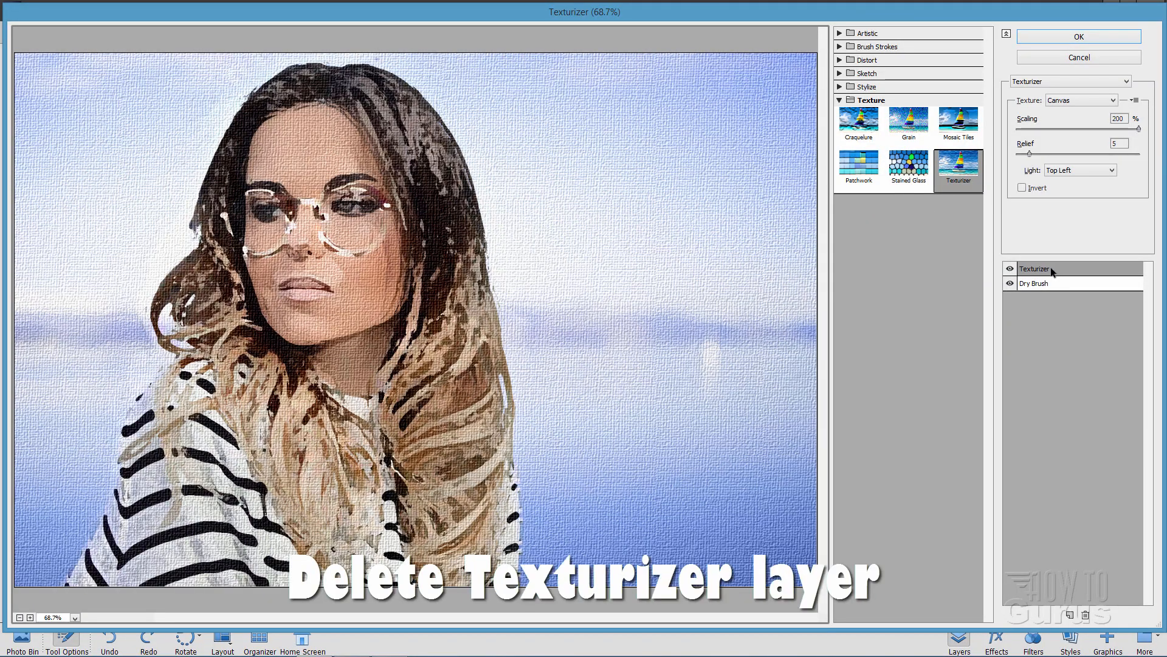
{"action": "left_click", "coordinate": [1084, 613]}
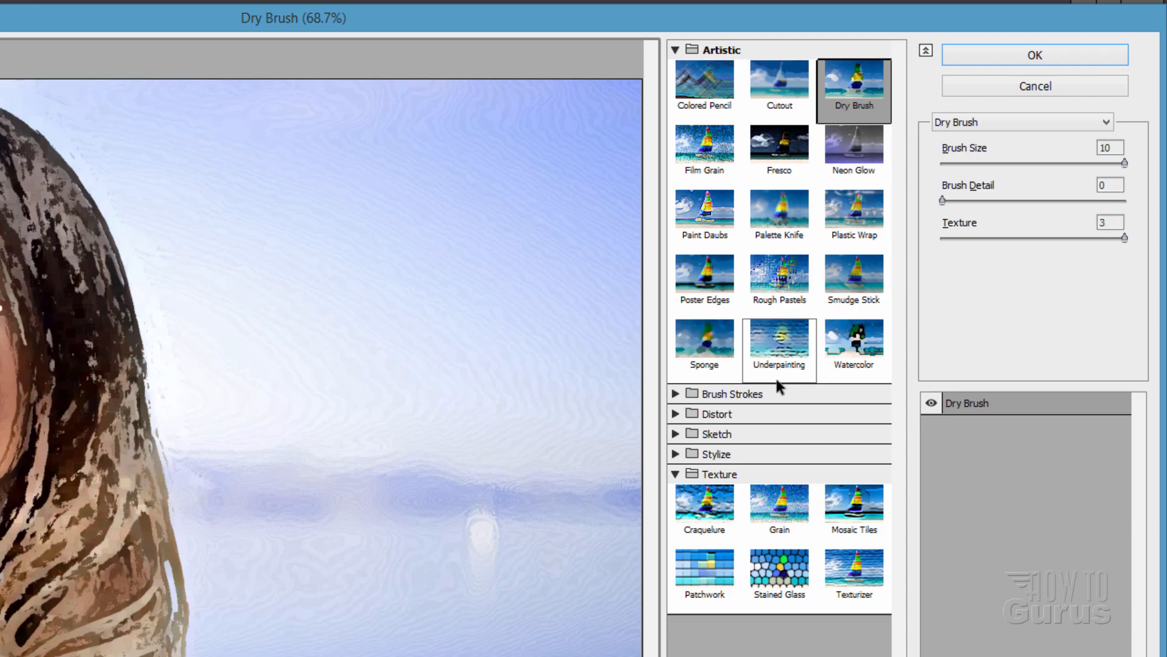
Apply a Poster Edges effect (thickness 10, intensity 1, posterization 0), then undo it.
{"action": "left_click", "coordinate": [704, 280]}
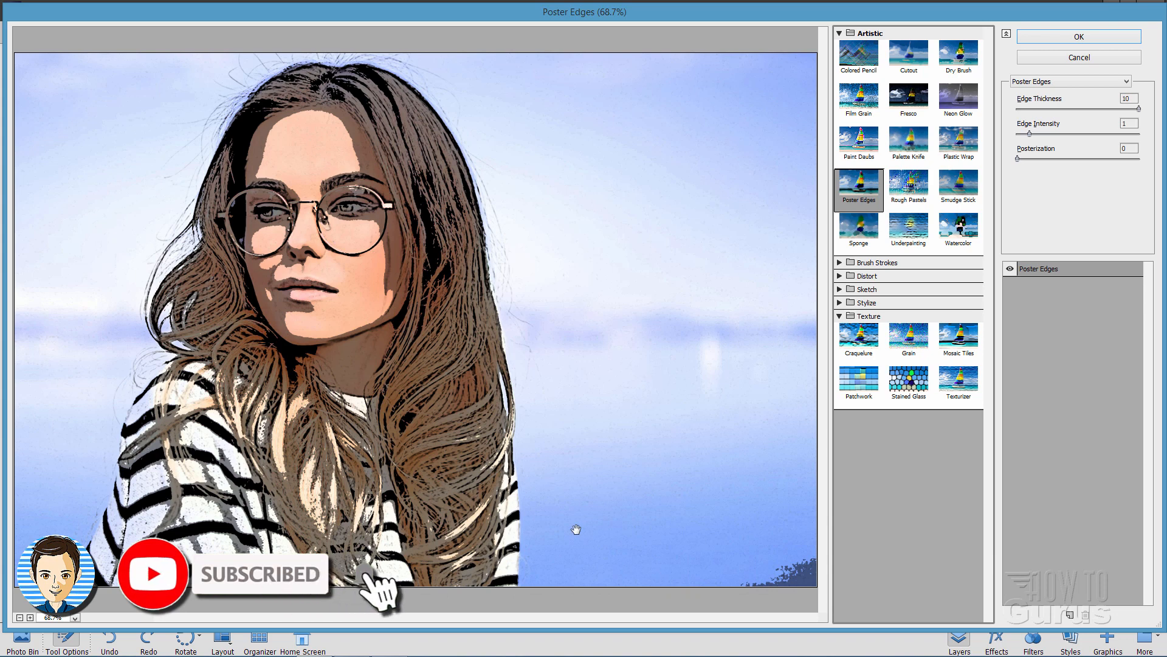
{"action": "mouse_move", "coordinate": [635, 280]}
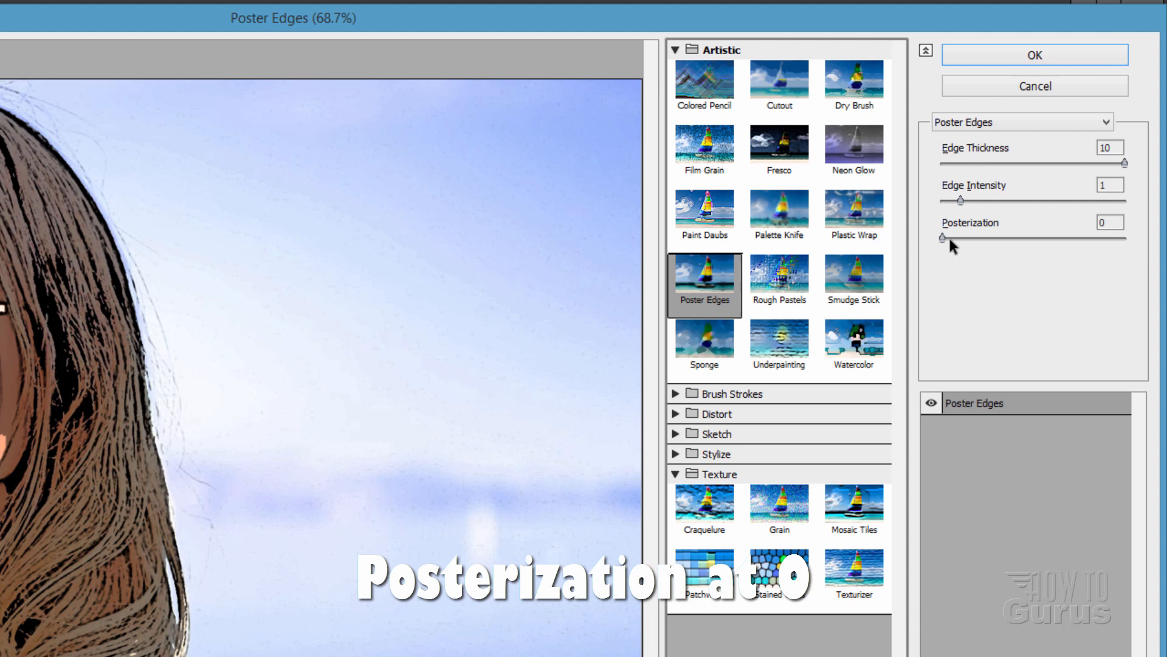
{"action": "mouse_move", "coordinate": [957, 194]}
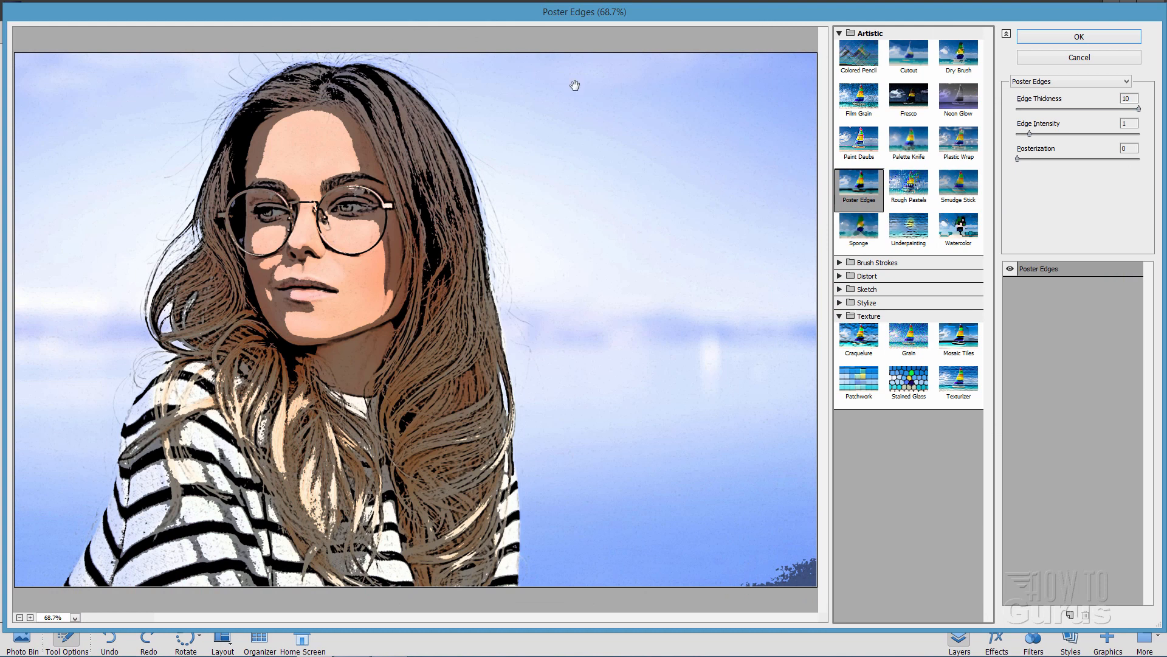
{"action": "mouse_move", "coordinate": [603, 336]}
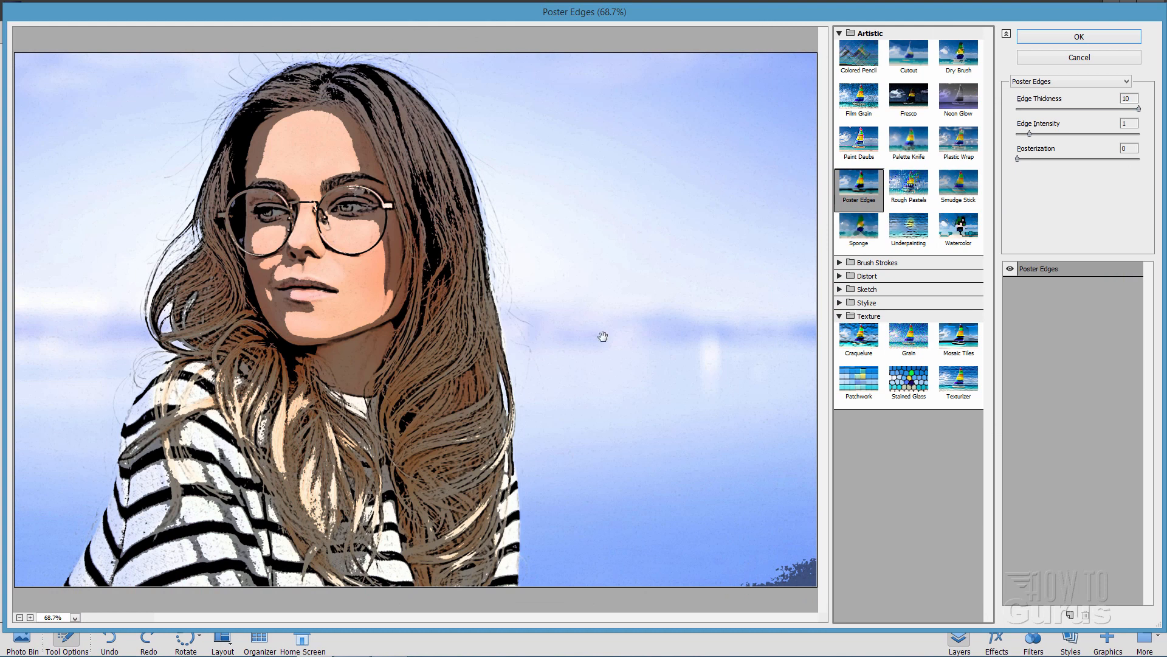
{"action": "left_click", "coordinate": [1078, 35]}
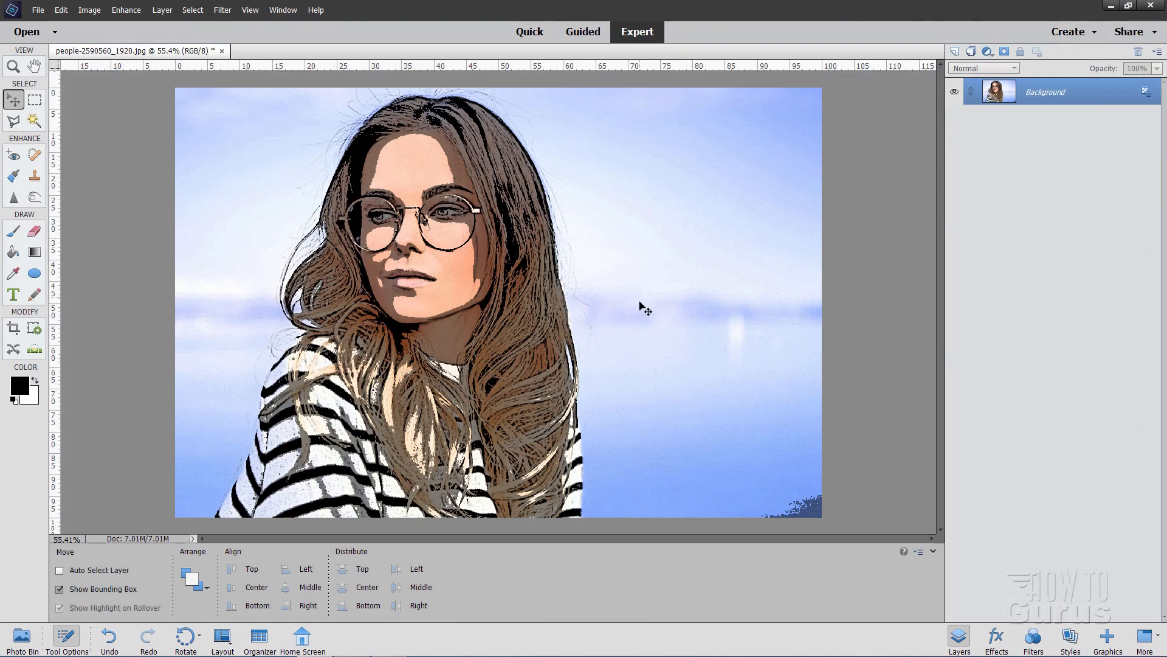
{"action": "mouse_move", "coordinate": [720, 336]}
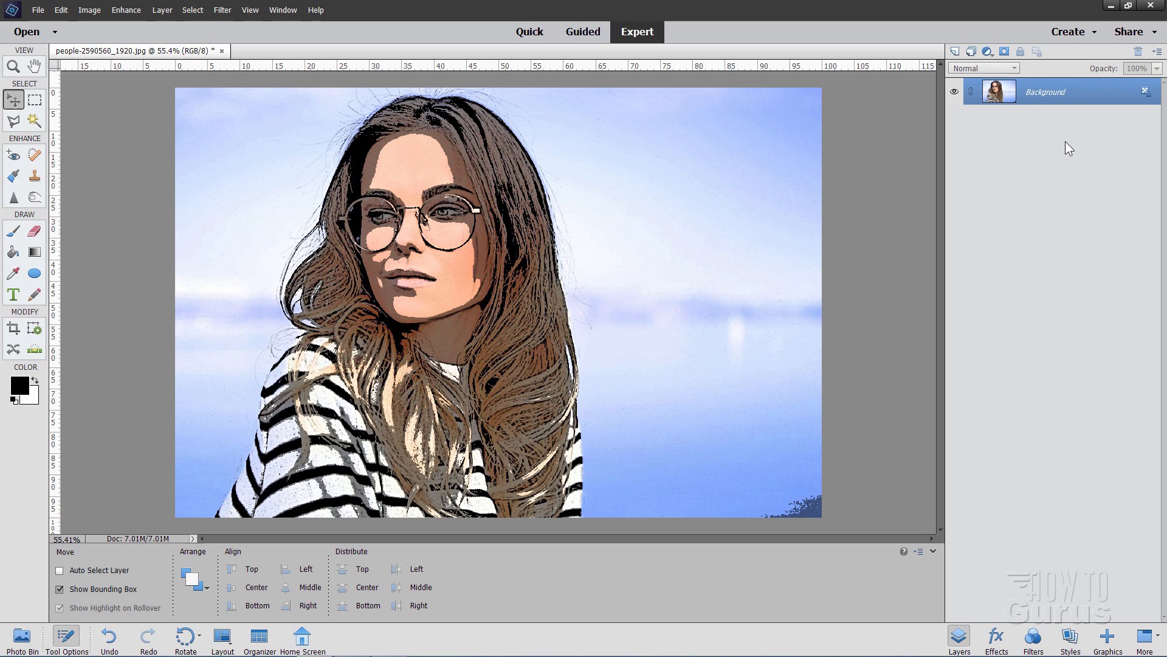
{"action": "key", "text": "ctrl+z"}
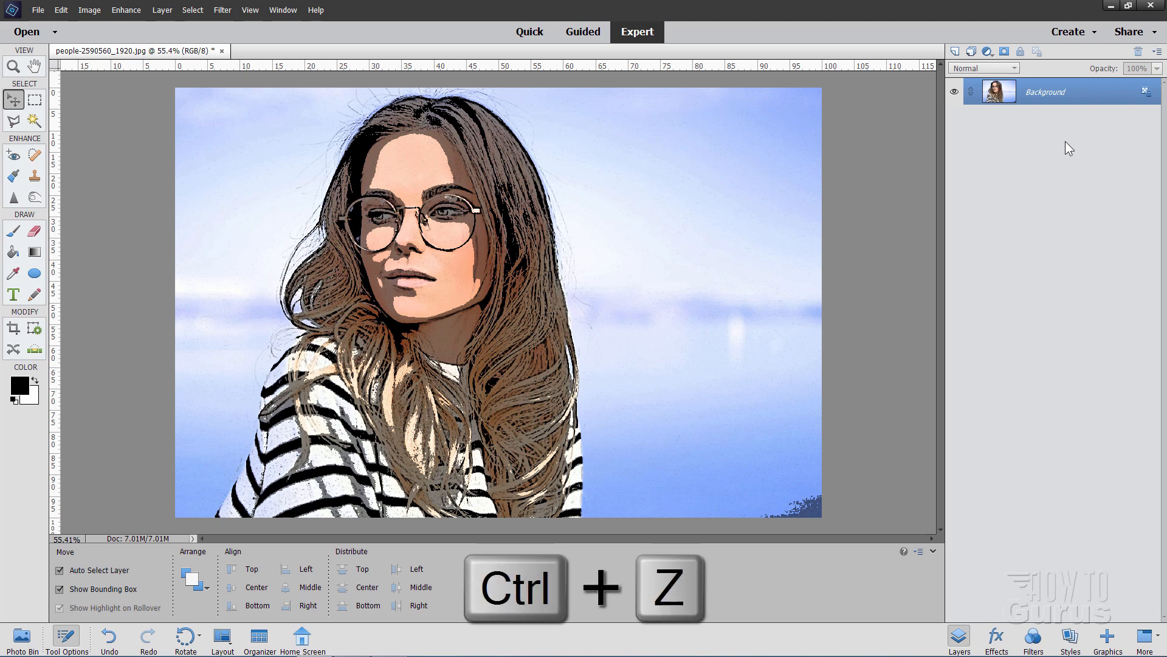
{"action": "key", "text": "ctrl+z"}
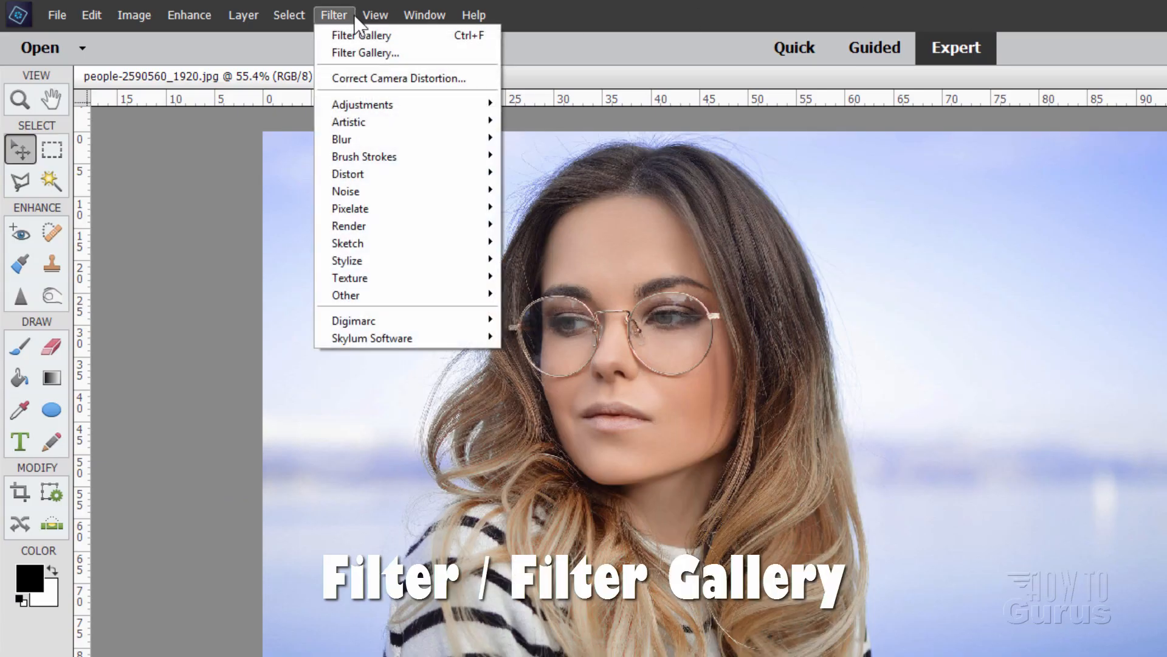
Apply a Distort Diffuse Glow (graininess 10, glow 9, clear 14) to the portrait.
{"action": "left_click", "coordinate": [365, 53]}
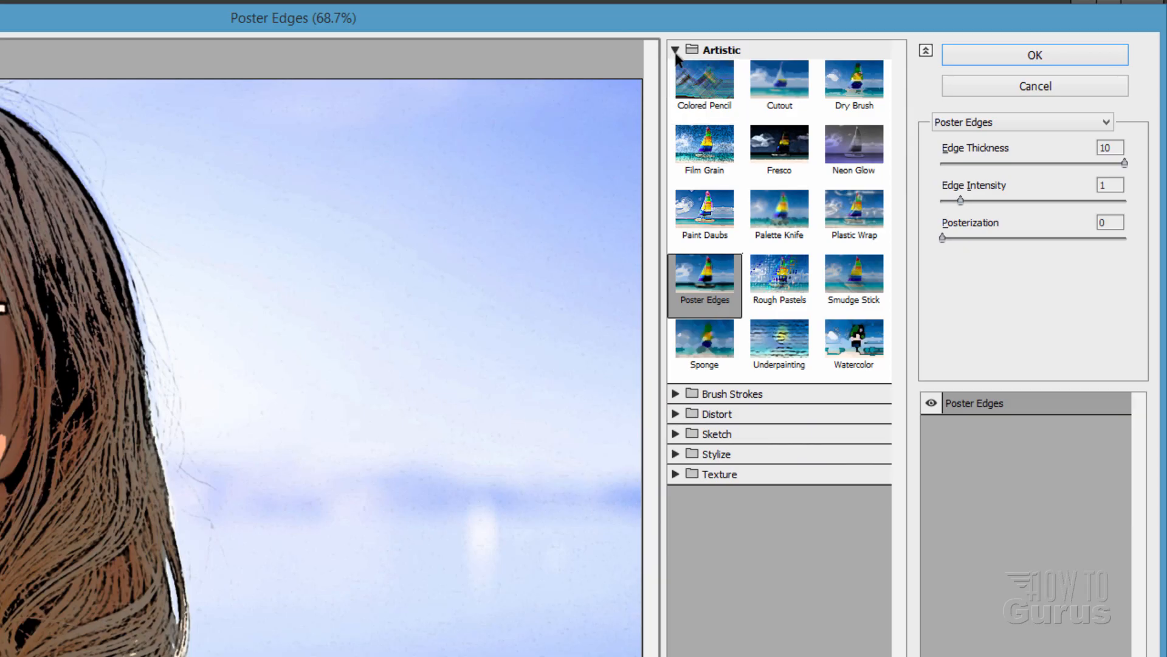
{"action": "left_click", "coordinate": [676, 48]}
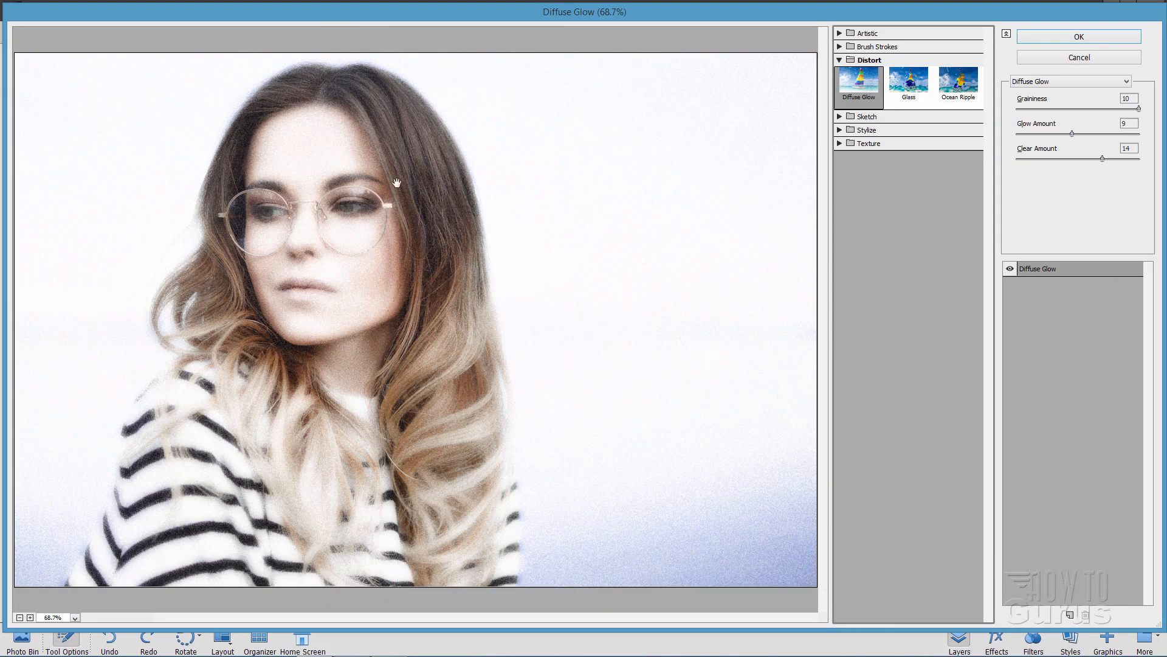
{"action": "mouse_move", "coordinate": [666, 273]}
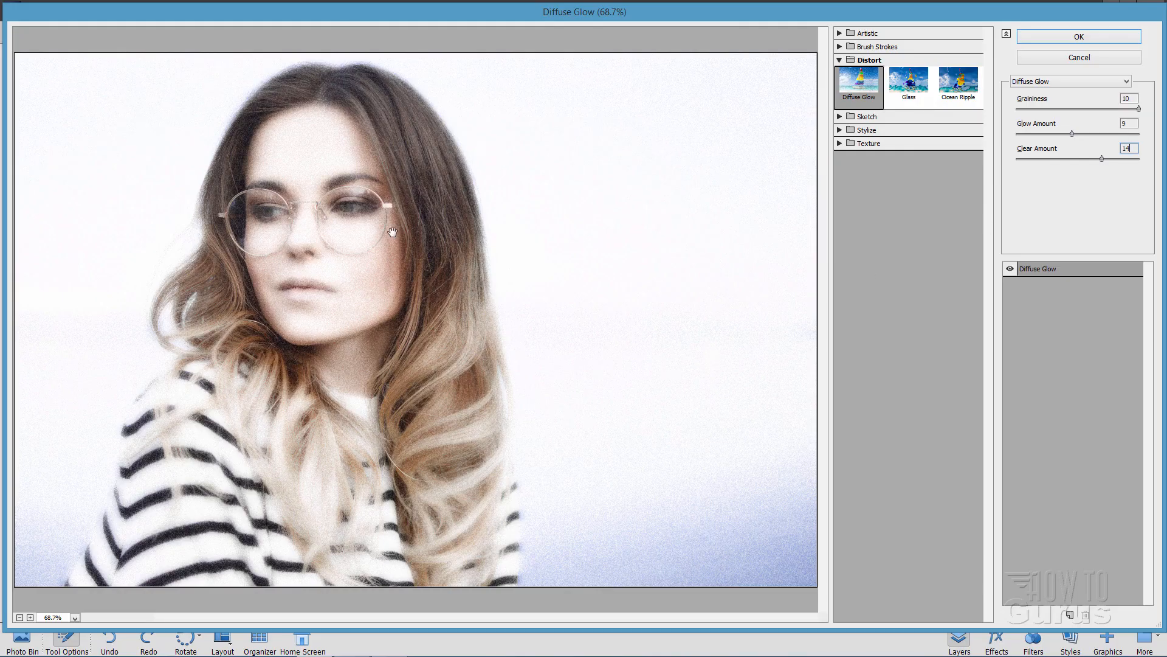
{"action": "mouse_move", "coordinate": [583, 275]}
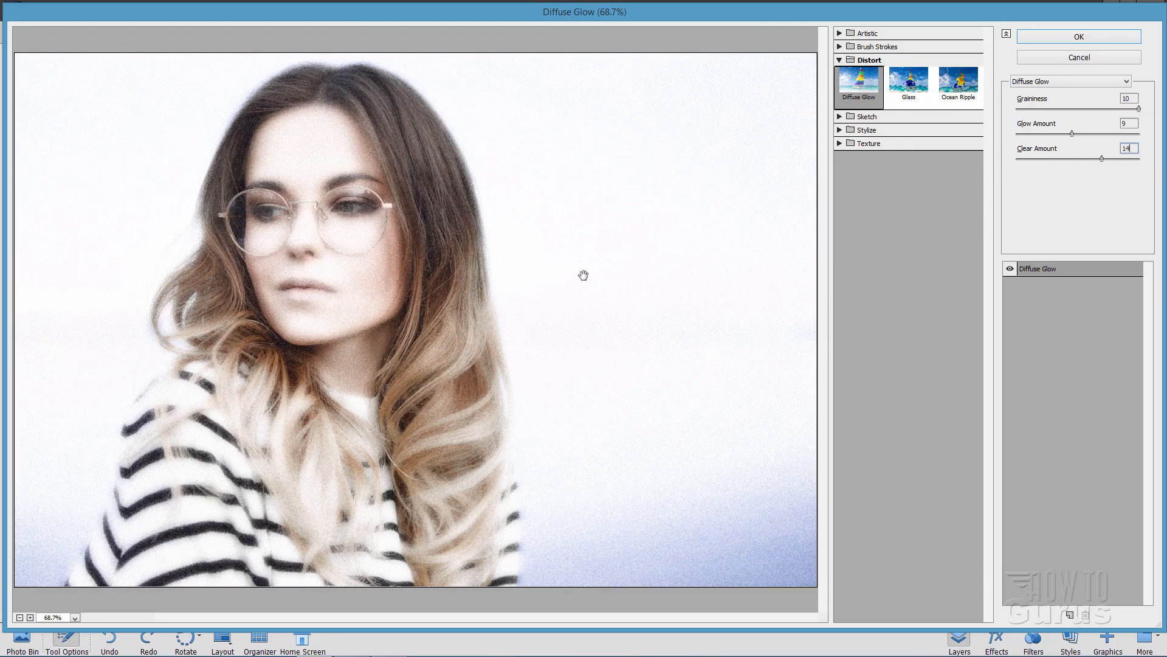
{"action": "left_click", "coordinate": [1078, 35]}
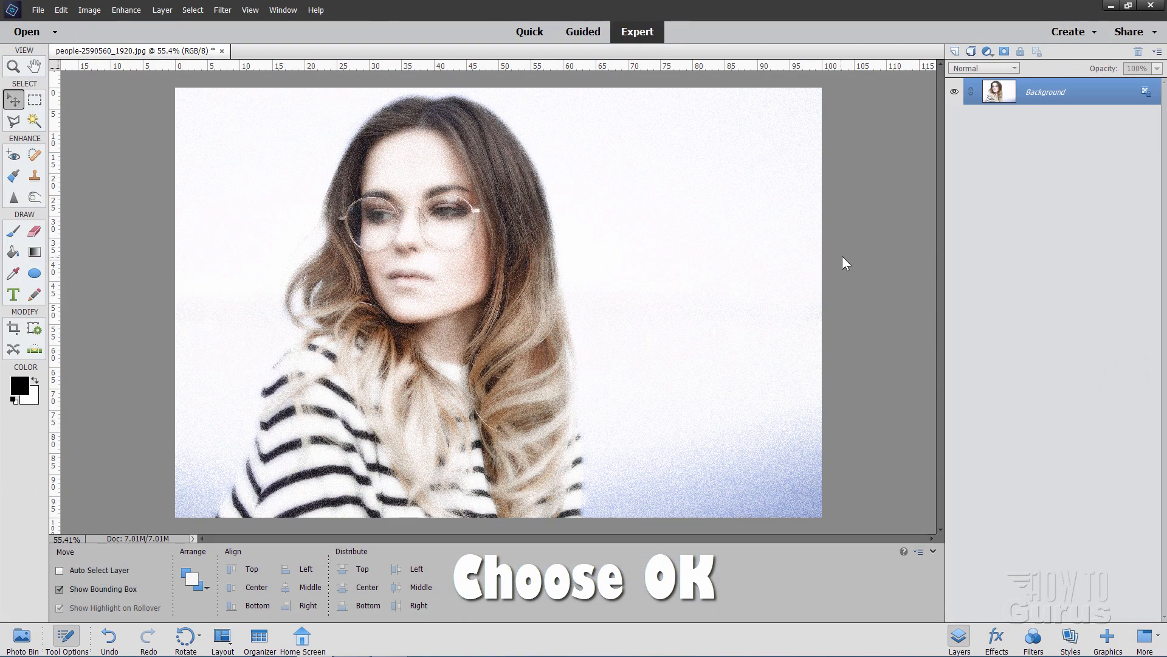
{"action": "mouse_move", "coordinate": [641, 301]}
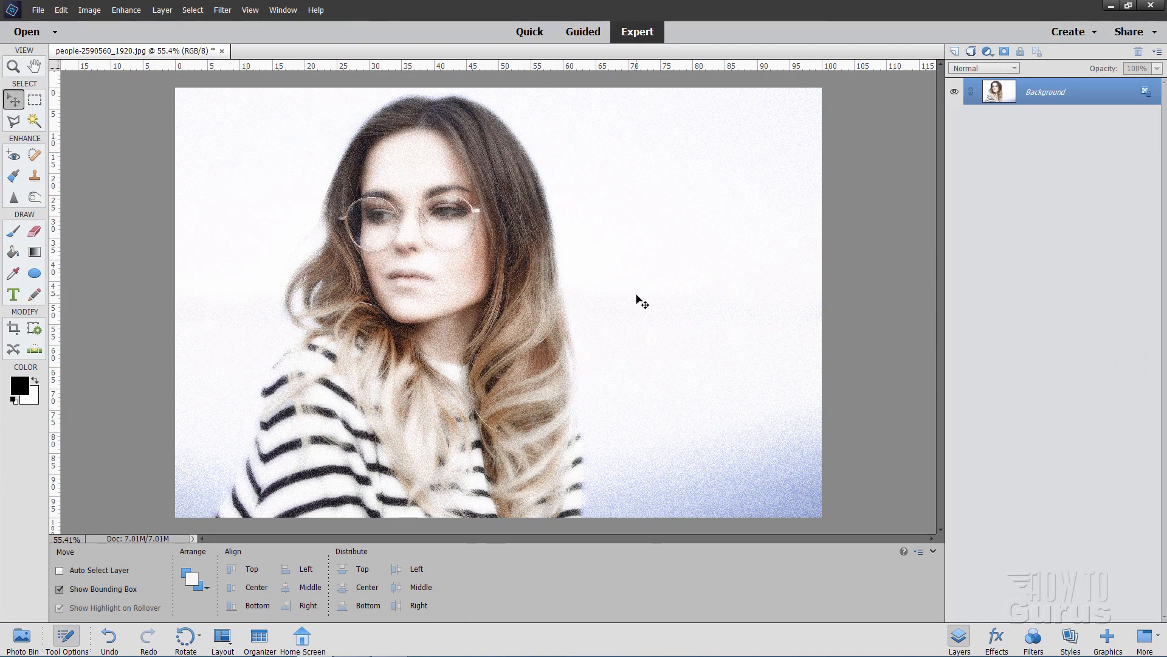
{"action": "mouse_move", "coordinate": [625, 263]}
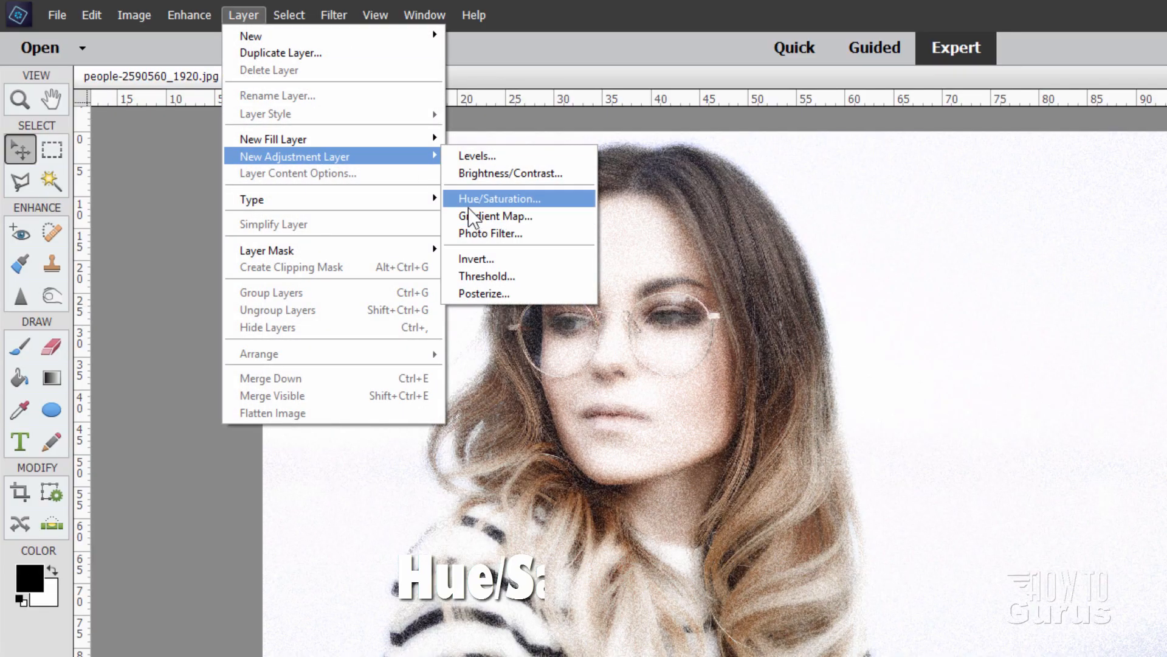
Add a colorized Hue/Saturation layer tinting the portrait sepia (hue 26, saturation 39, lightness -20), then undo.
{"action": "left_click", "coordinate": [498, 198]}
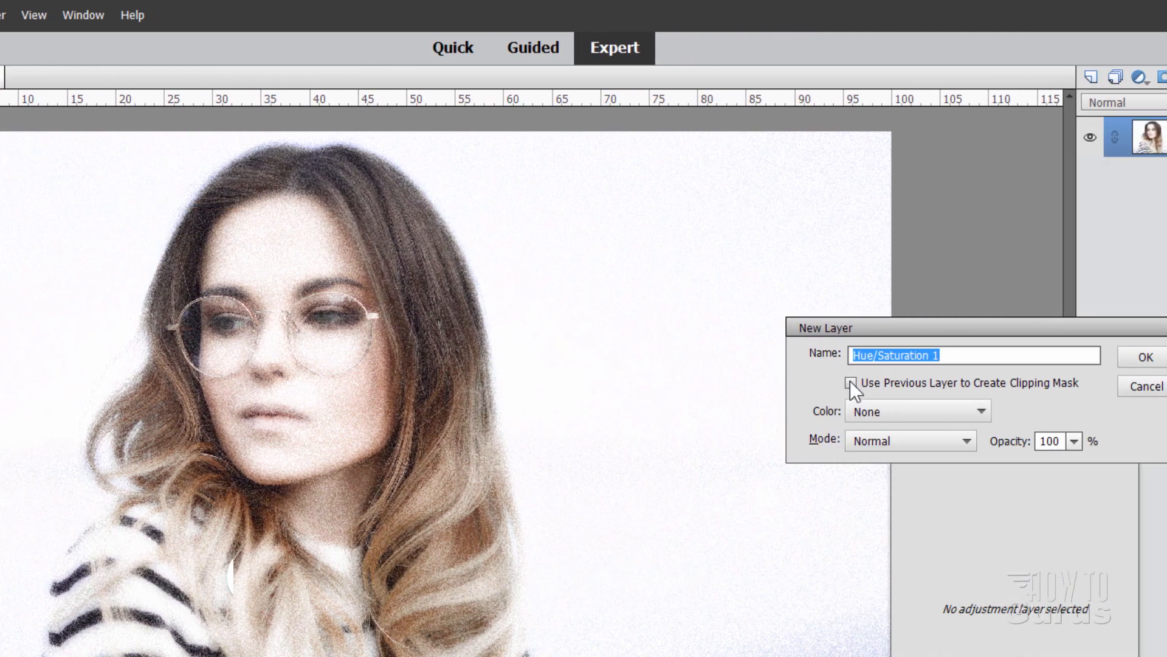
{"action": "left_click", "coordinate": [1135, 357]}
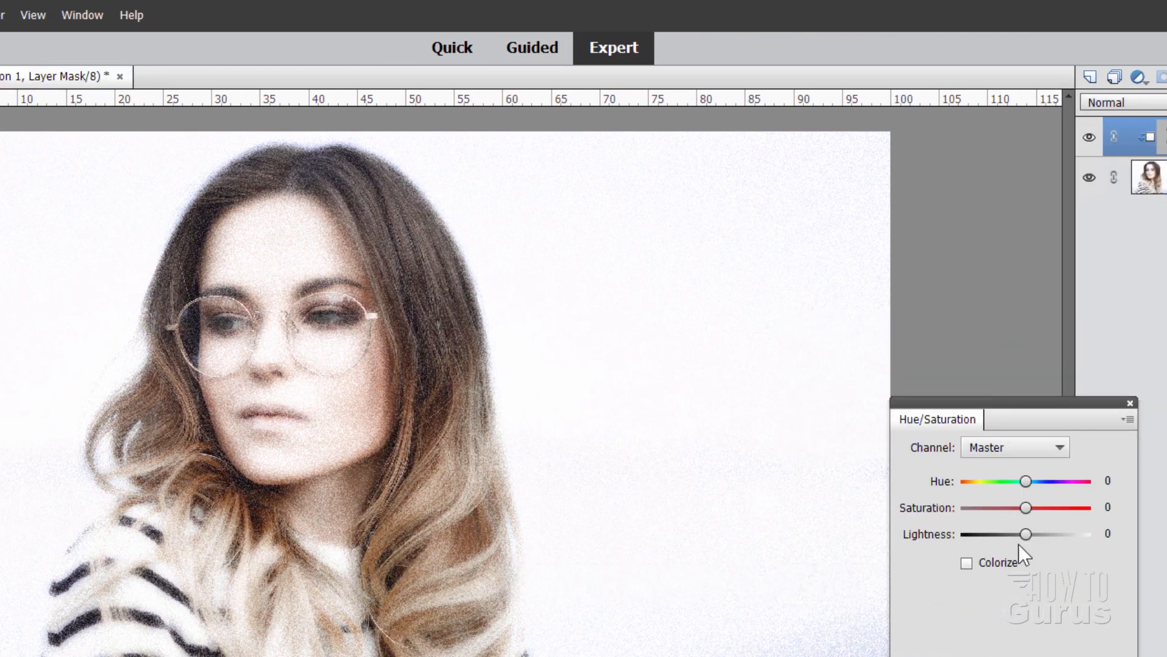
{"action": "left_click", "coordinate": [701, 508]}
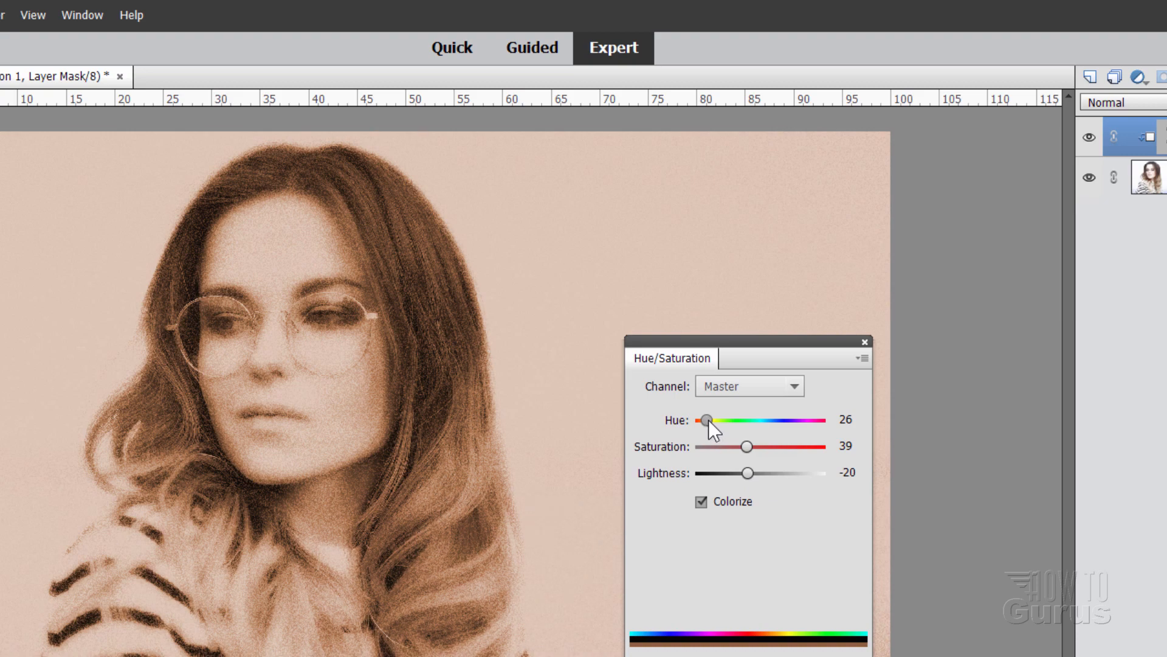
{"action": "key", "text": "ctrl+z"}
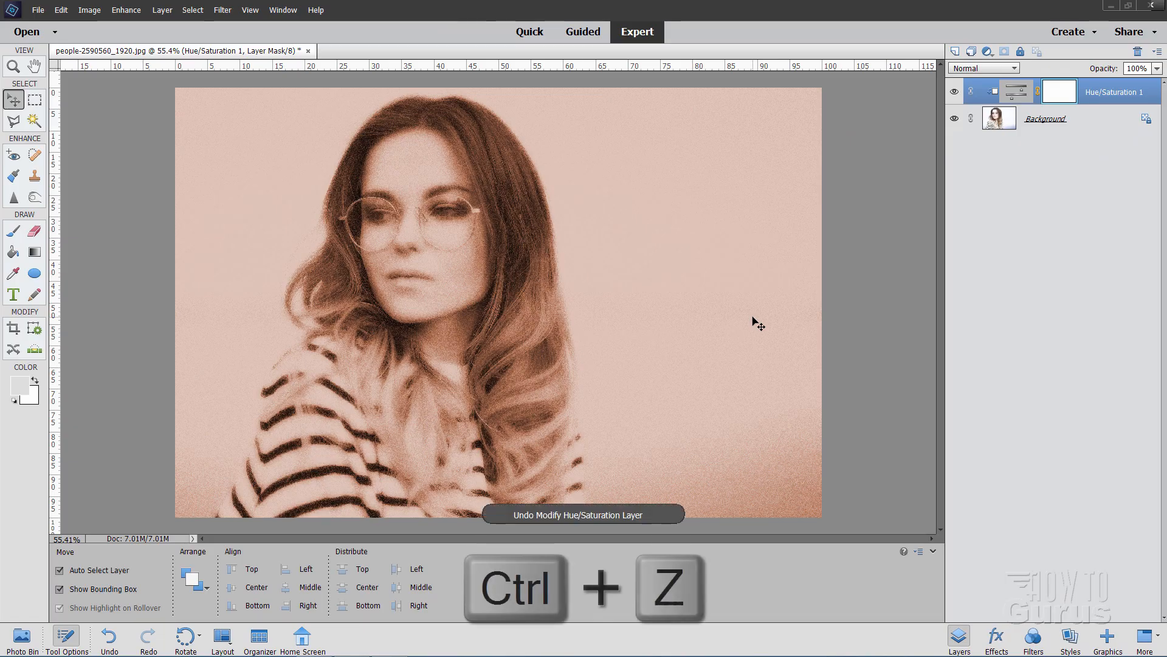
Revert to the original photo and apply a Threshold adjustment at level 130.
{"action": "key", "text": "ctrl+z"}
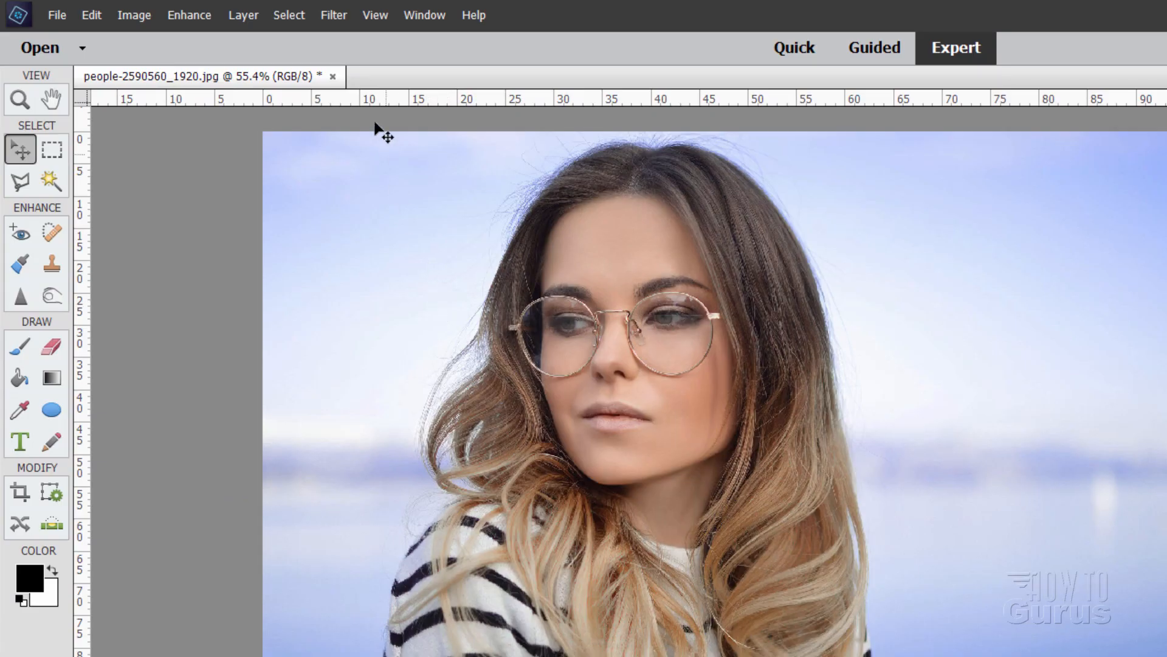
{"action": "left_click", "coordinate": [333, 15]}
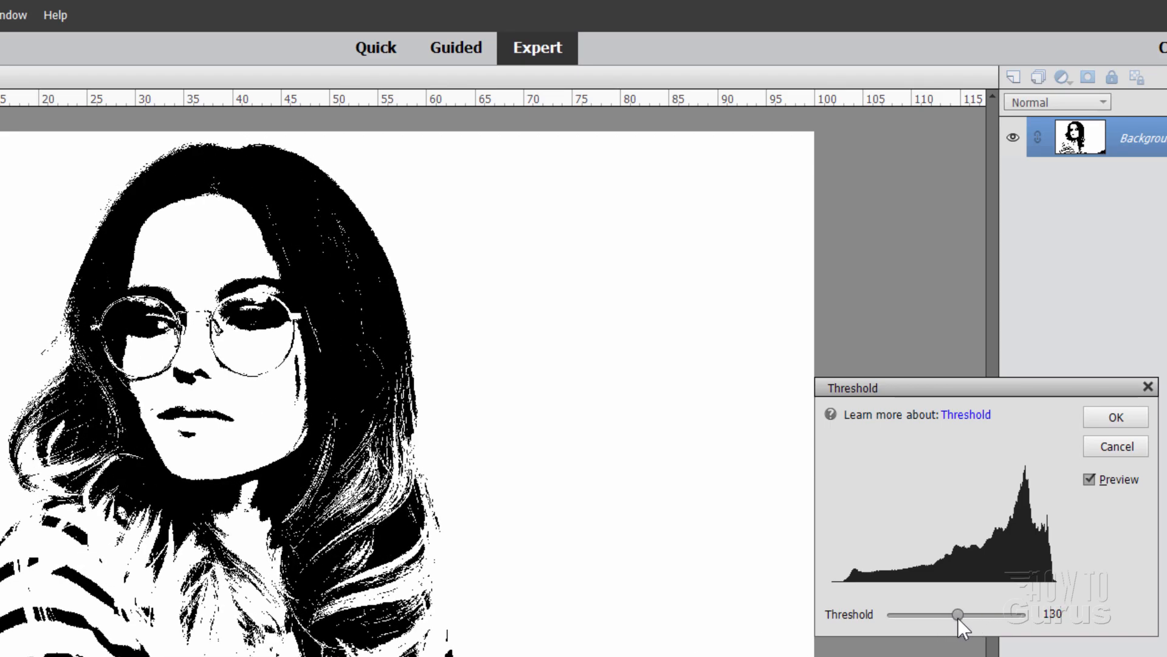
{"action": "left_click", "coordinate": [1115, 417]}
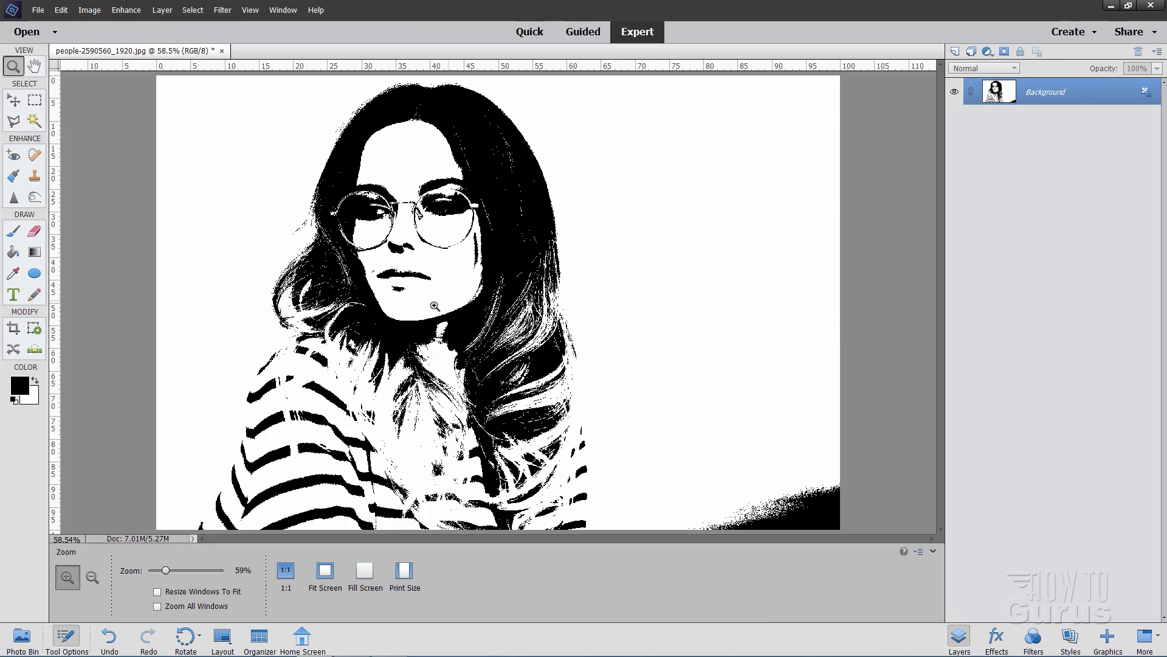
{"action": "left_click", "coordinate": [12, 98]}
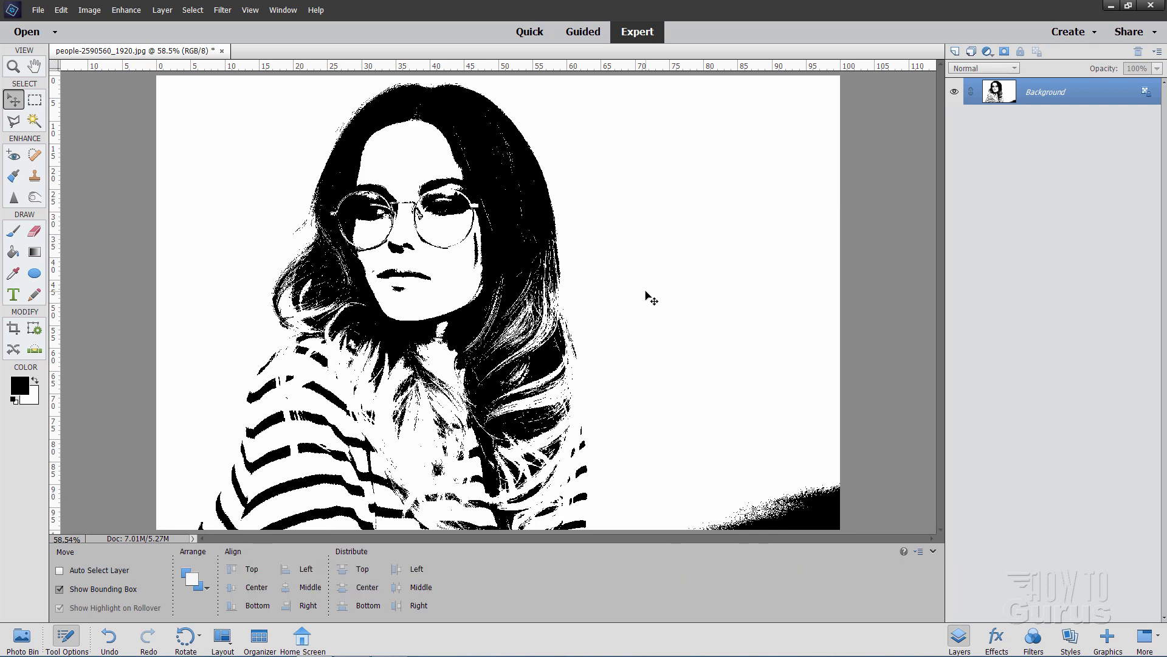
{"action": "left_click", "coordinate": [108, 636]}
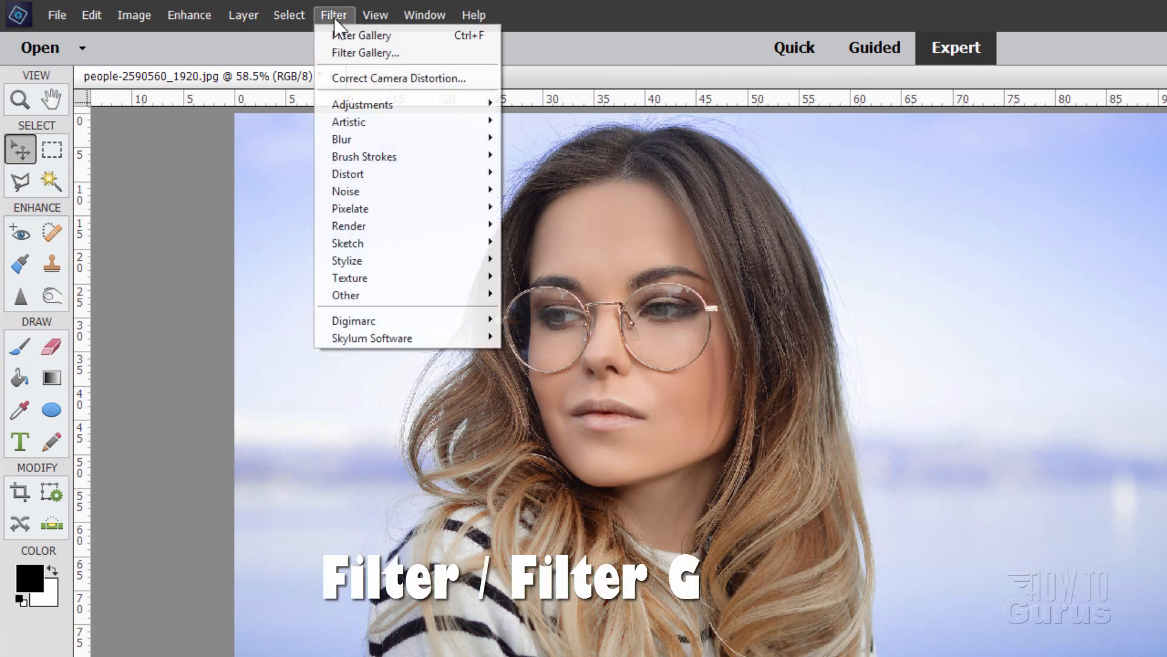
Apply a Sketch Note Paper effect (image balance 23, graininess 0, relief 0) for flat grey-on-white shapes.
{"action": "left_click", "coordinate": [366, 53]}
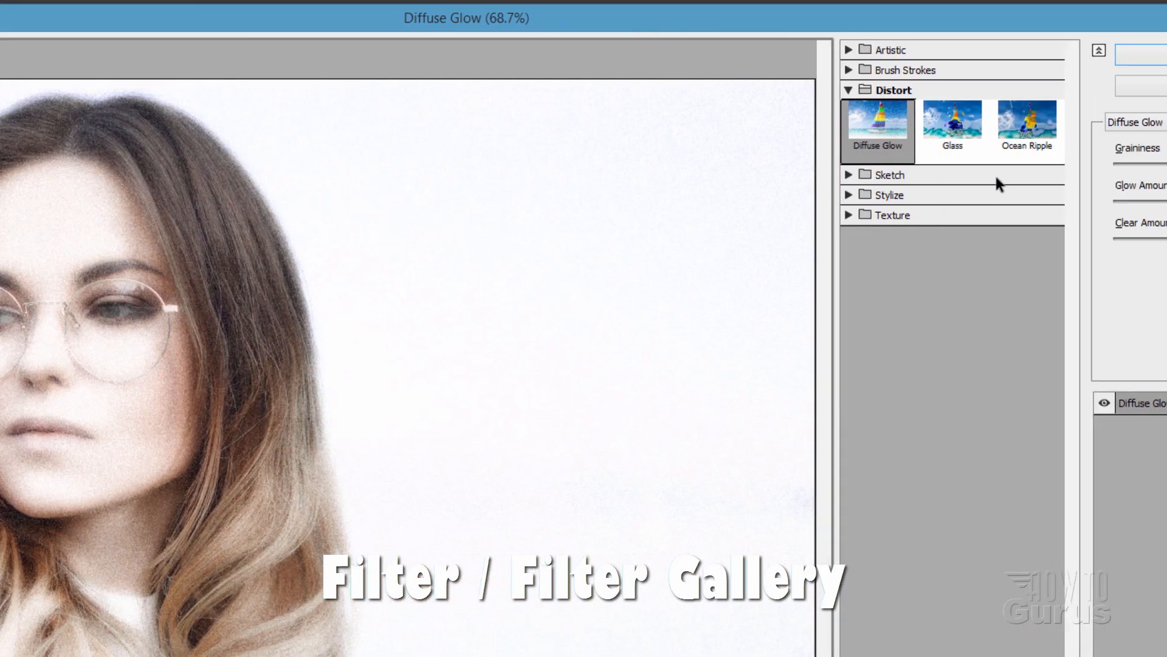
{"action": "left_click", "coordinate": [887, 174]}
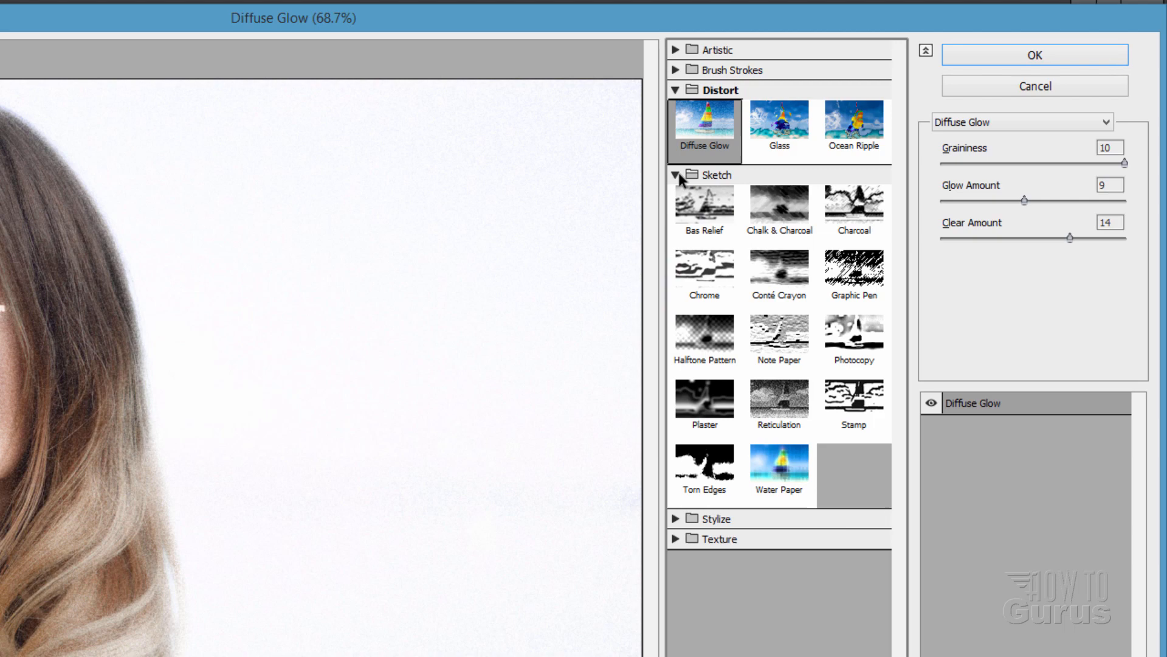
{"action": "left_click", "coordinate": [778, 339]}
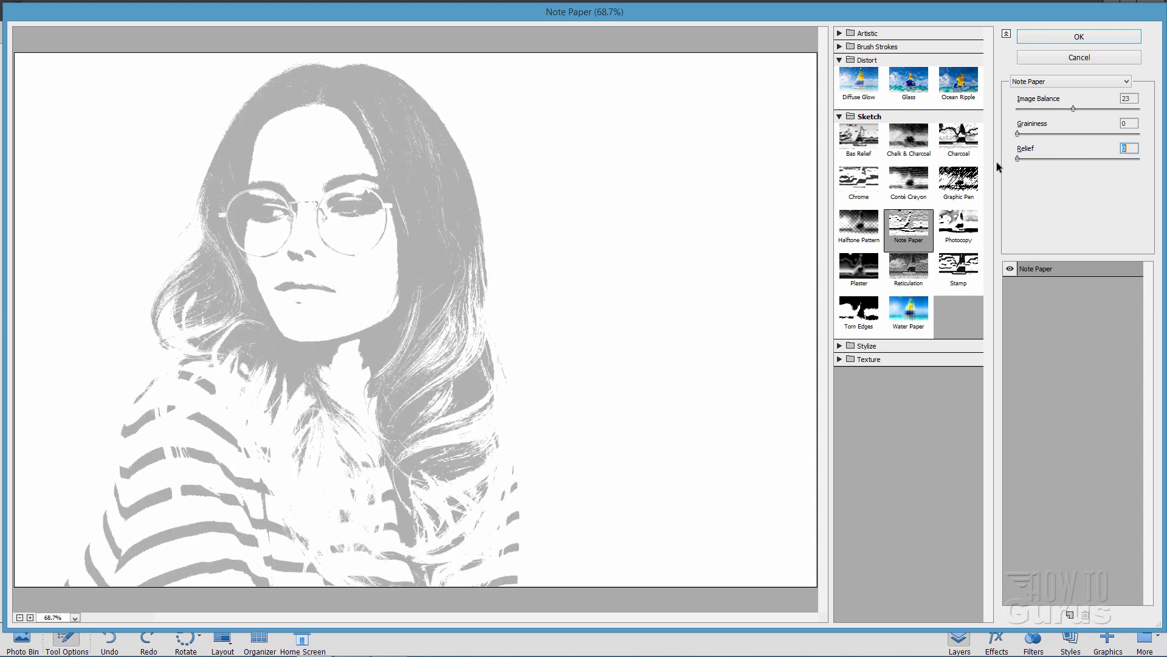
{"action": "mouse_move", "coordinate": [1096, 66]}
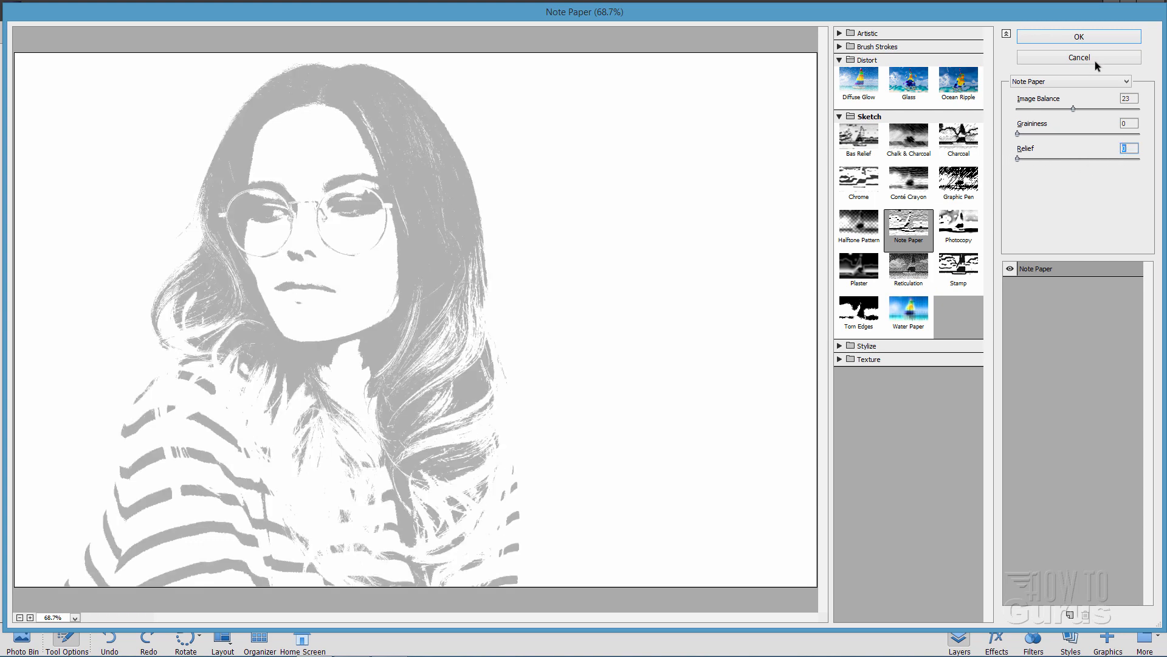
{"action": "left_click", "coordinate": [1079, 37]}
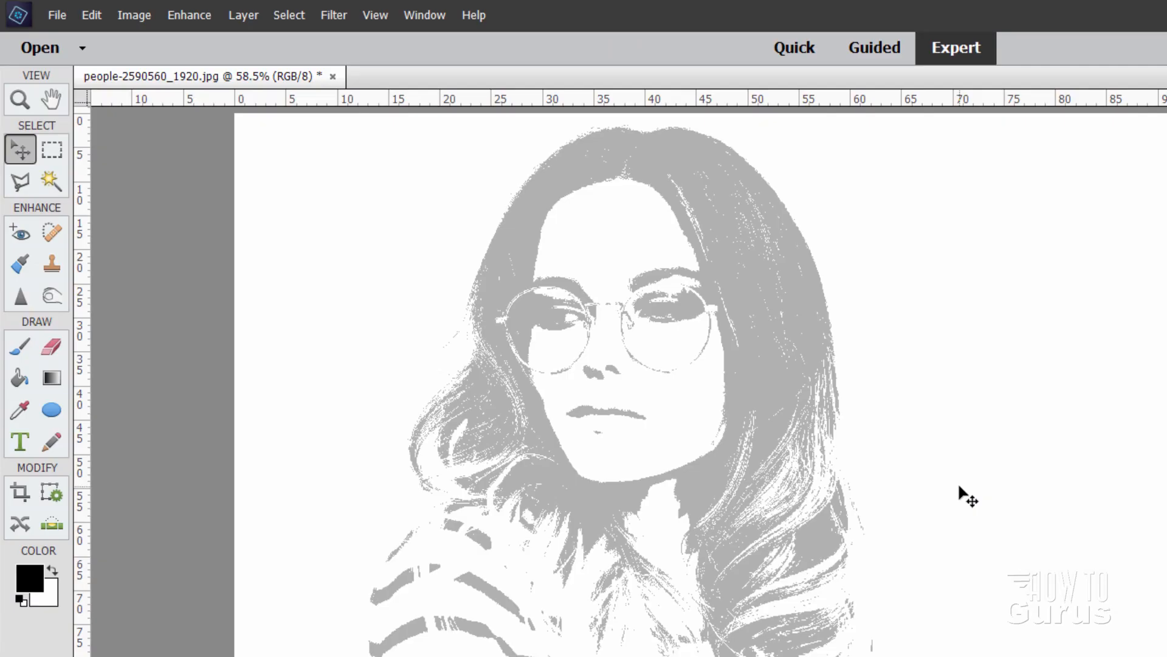
{"action": "left_click", "coordinate": [243, 14]}
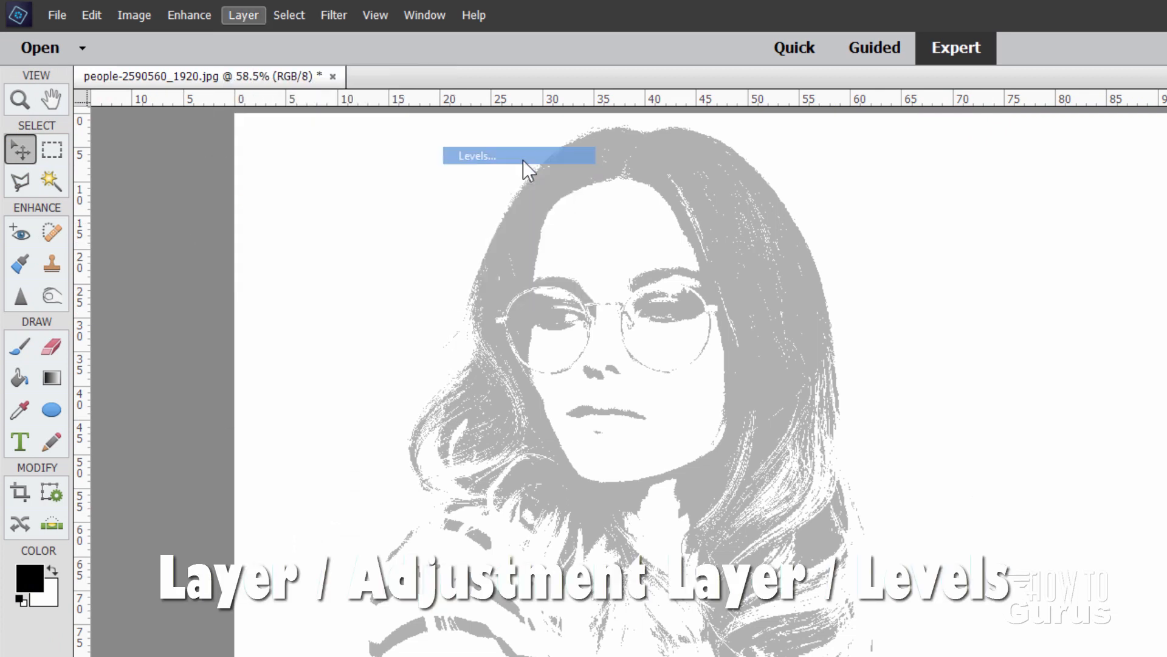
Add a Levels adjustment layer above the note-paper portrait at default values 0, 1.00, 255.
{"action": "left_click", "coordinate": [476, 156]}
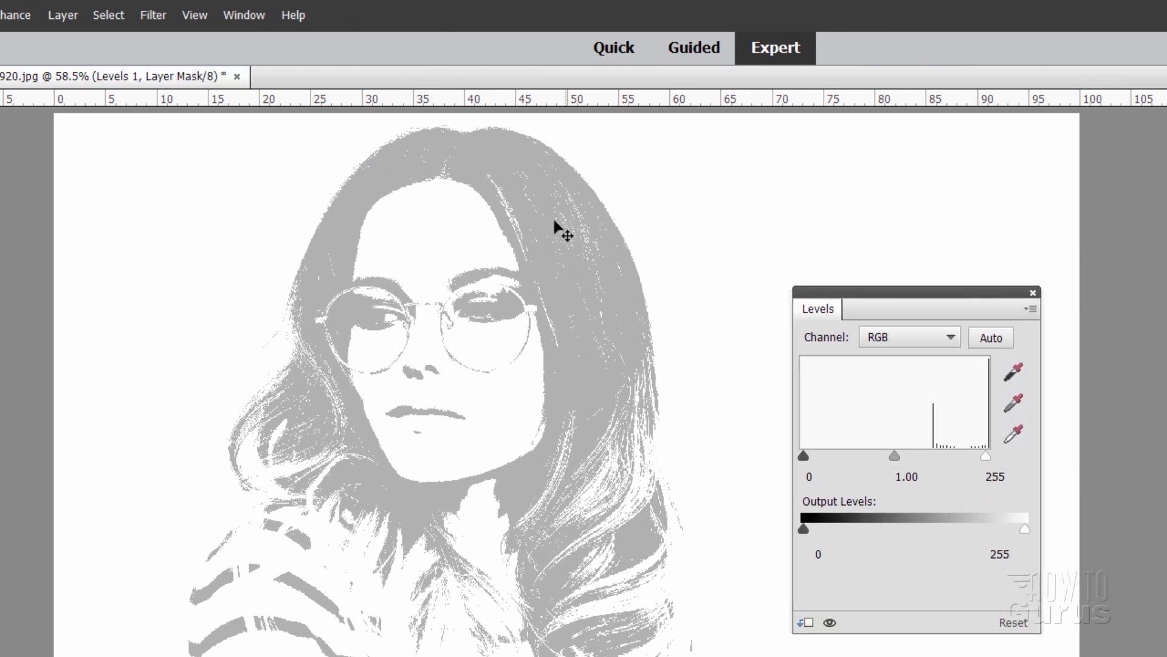
{"action": "mouse_move", "coordinate": [932, 413]}
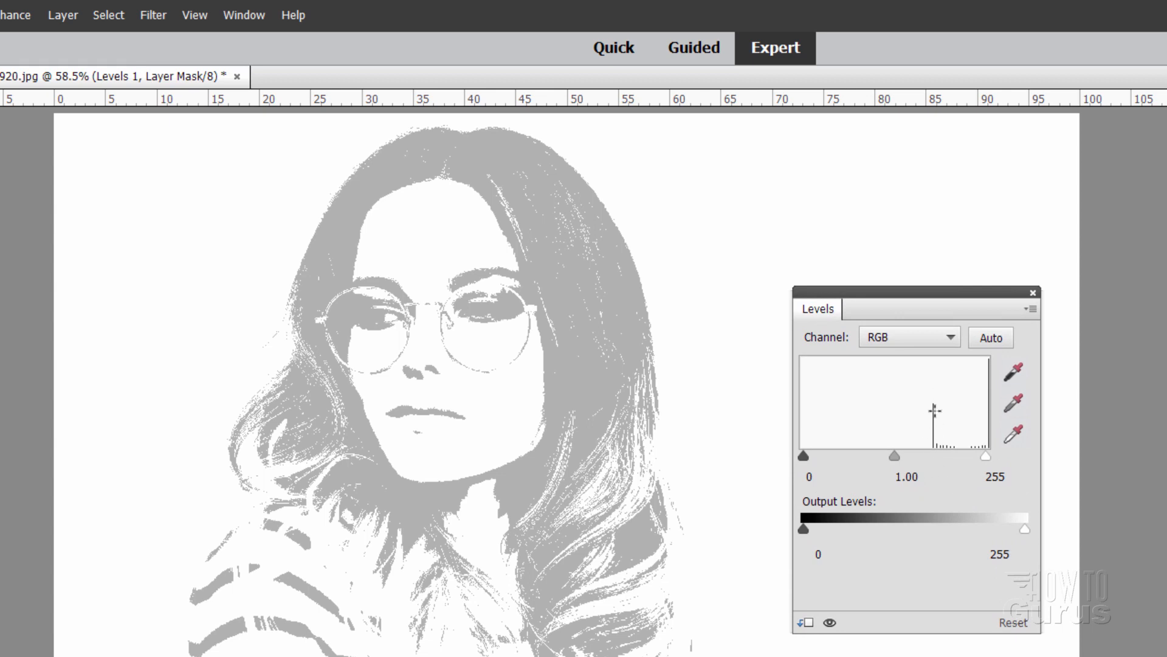